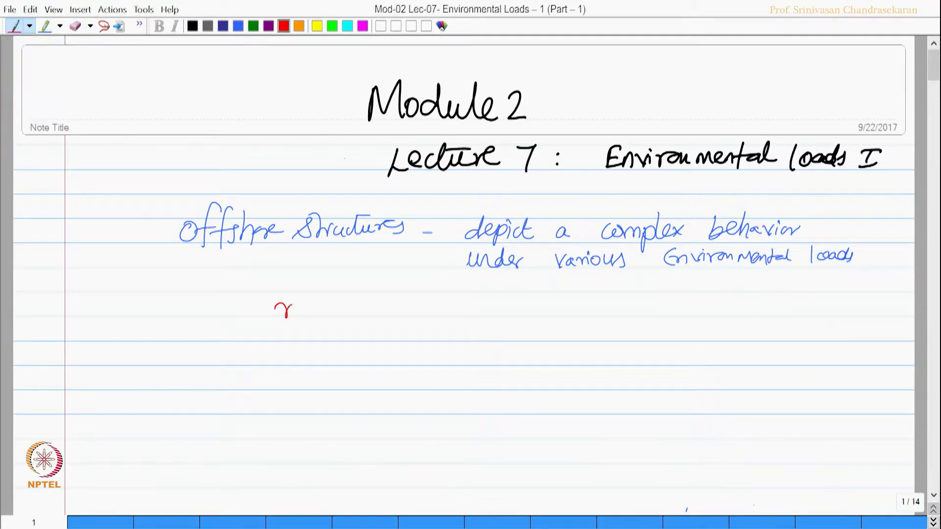
# - Write red notes saying compliant structures' structural form adapts to lateral loads
pyautogui.write('mainly due to')
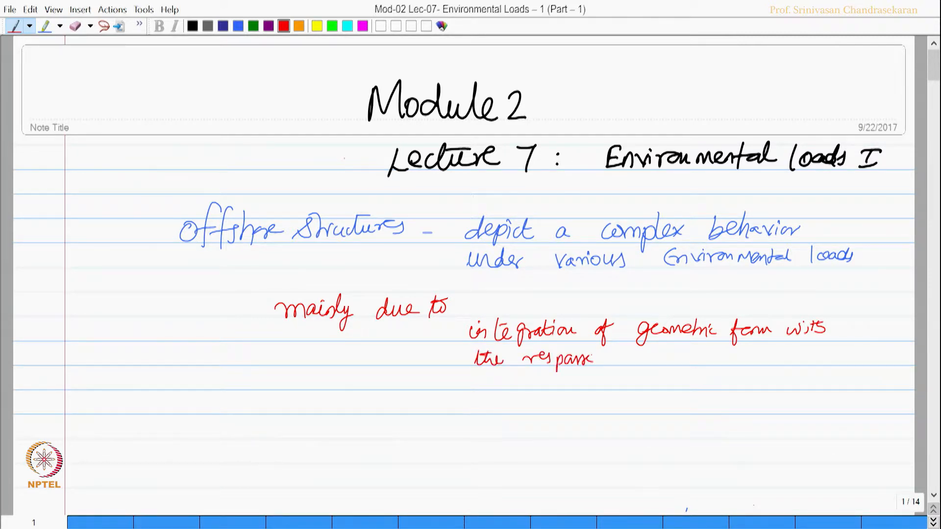
pyautogui.write('- Con')
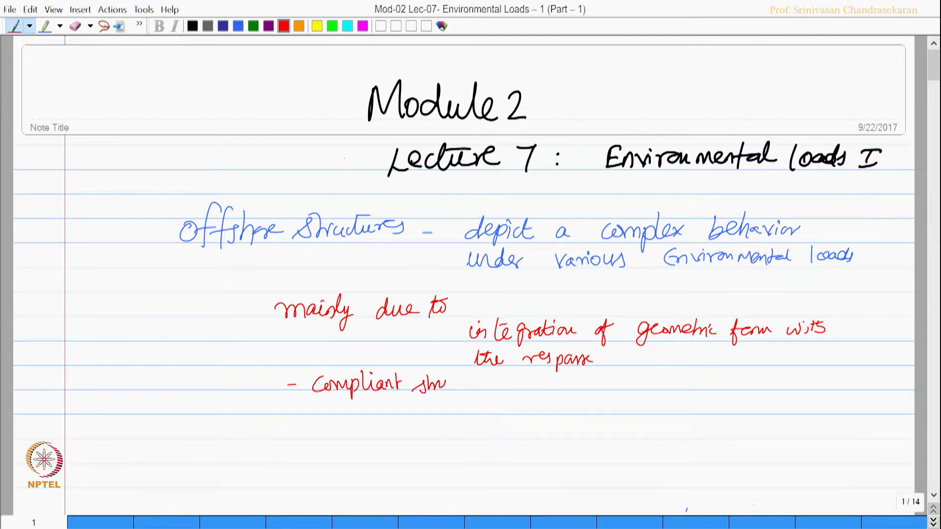
pyautogui.write('structures -')
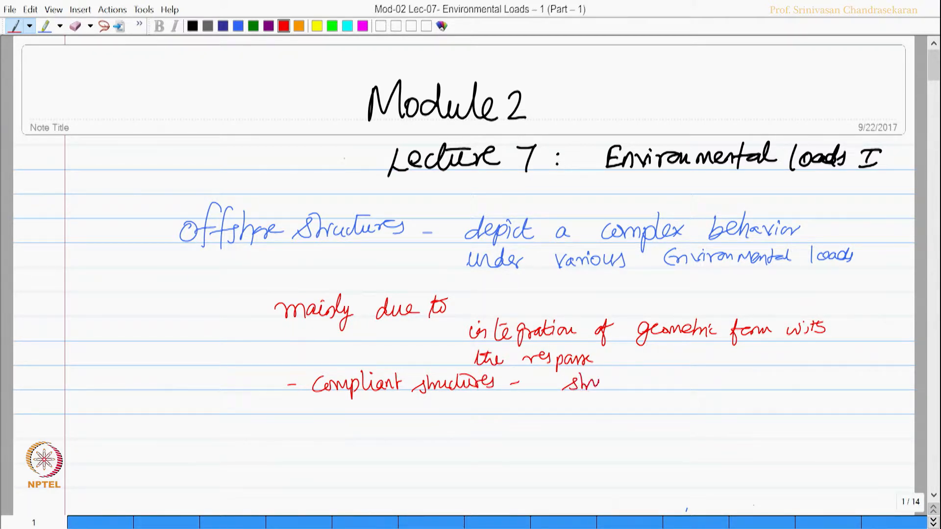
pyautogui.write('structural form')
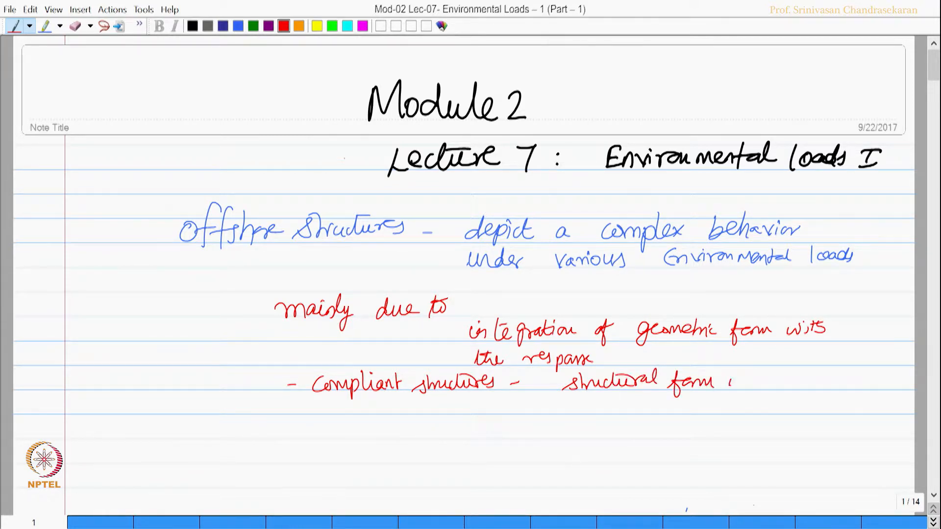
pyautogui.write('is made')
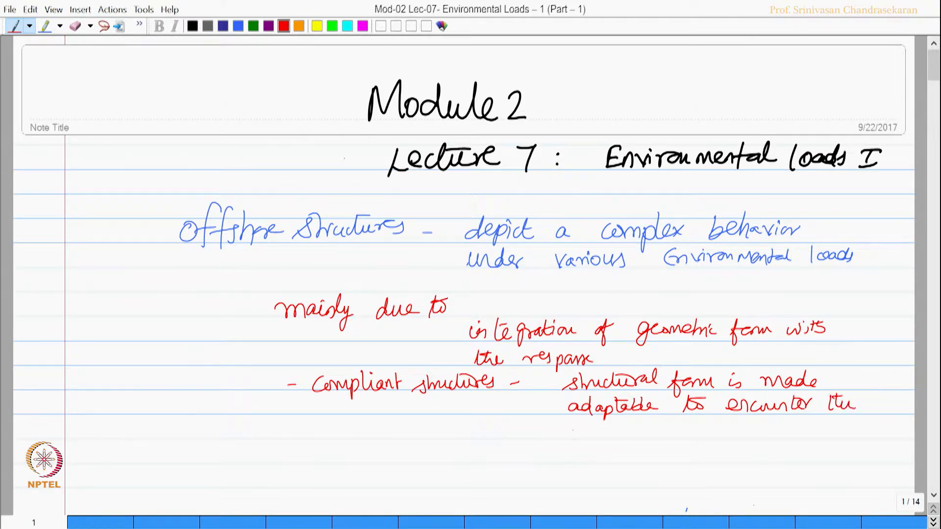
pyautogui.write('Lateral loads')
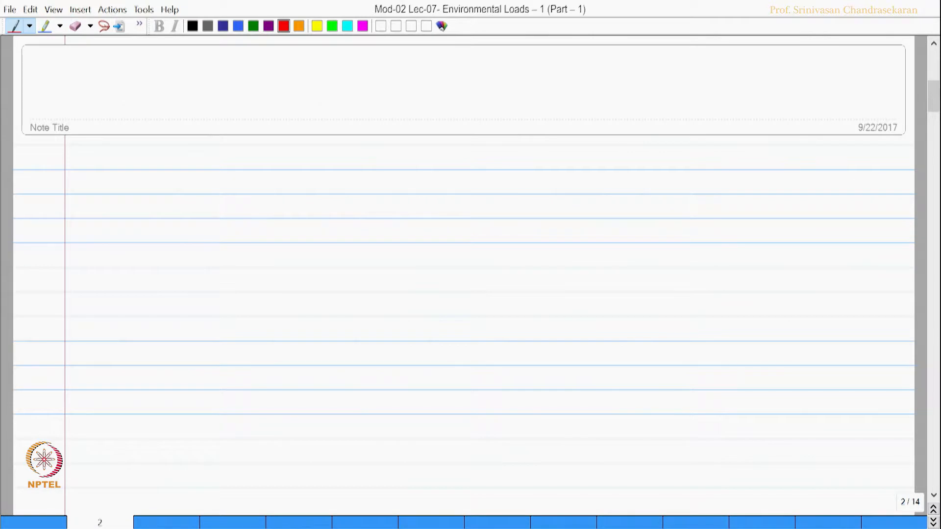
# - Sketch the floating structure's offset and setdown, noting a significant waterplane area change
pyautogui.moveTo(247, 159); pyautogui.dragTo(292, 147)
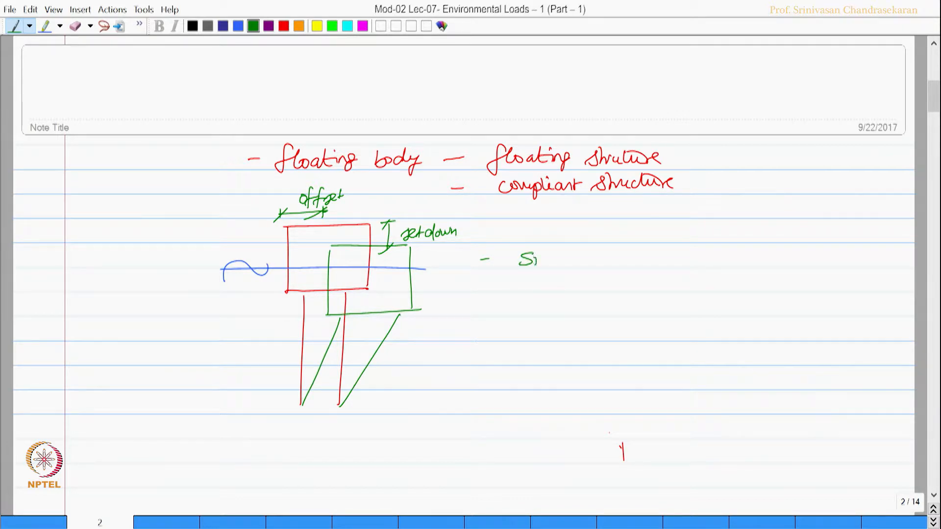
pyautogui.write('Significant change in h')
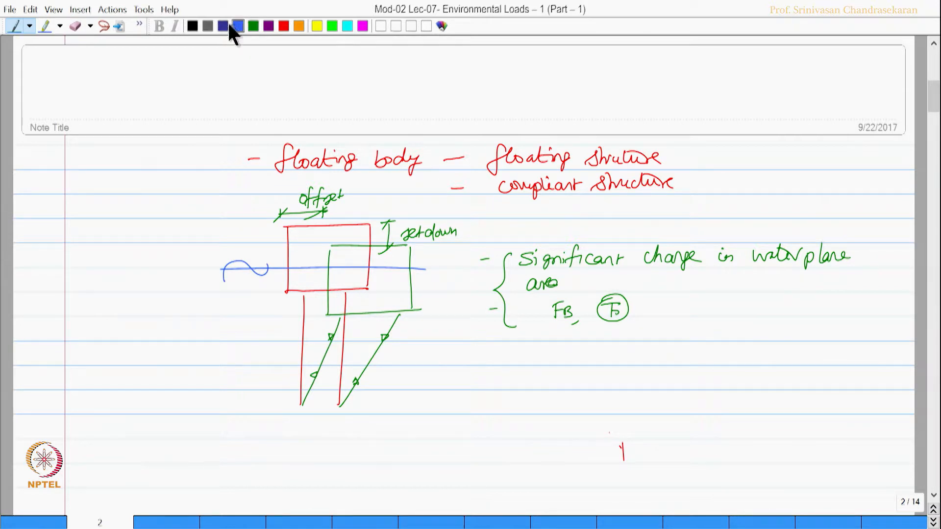
pyautogui.moveTo(234, 26)
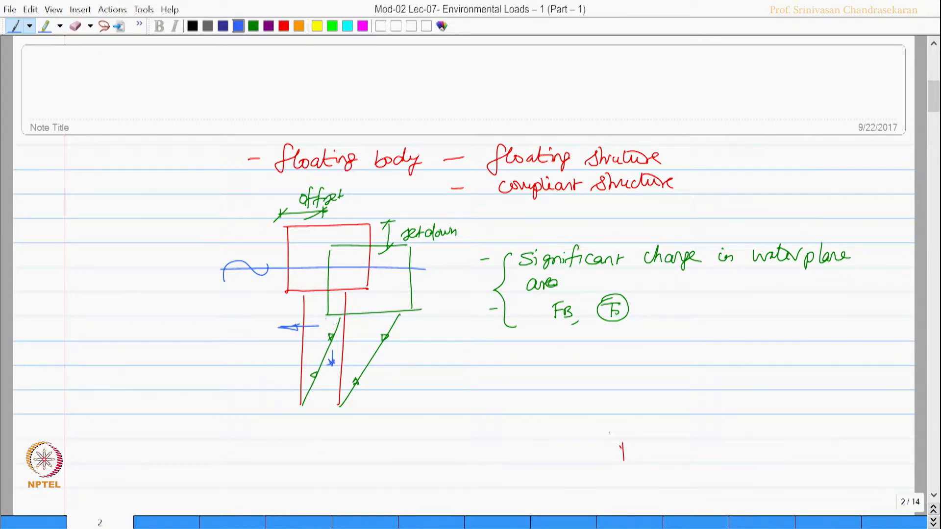
# - Label the lateral load in blue and note it complicates understanding the response
pyautogui.click(231, 327)
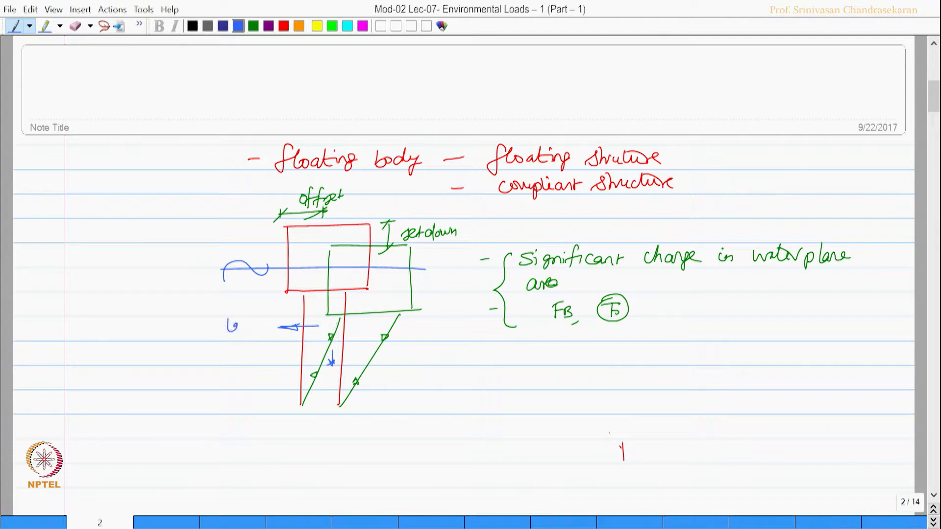
pyautogui.write('lateral')
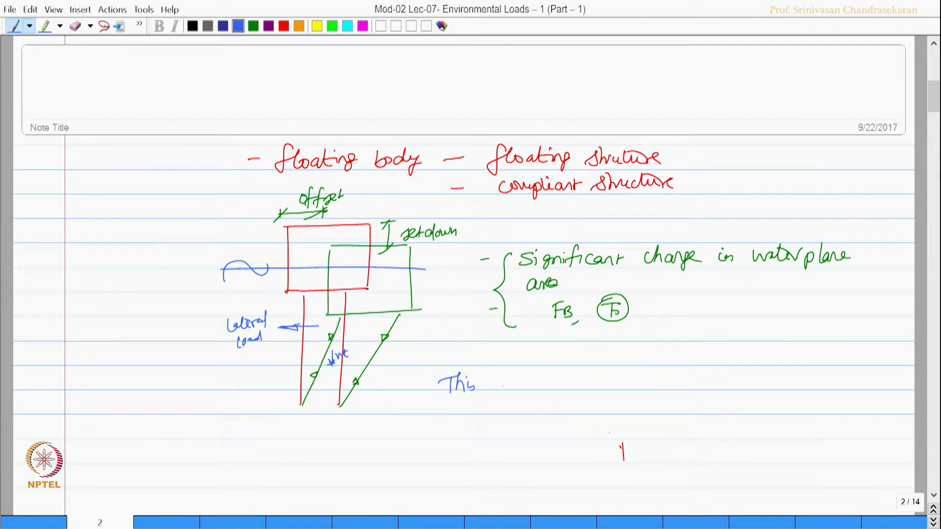
pyautogui.write('induces complexity in')
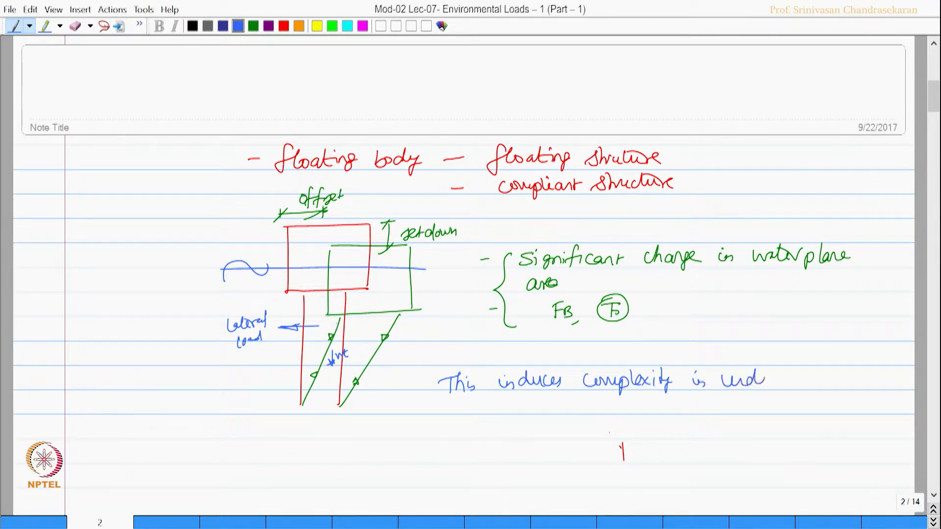
pyautogui.write('understanding')
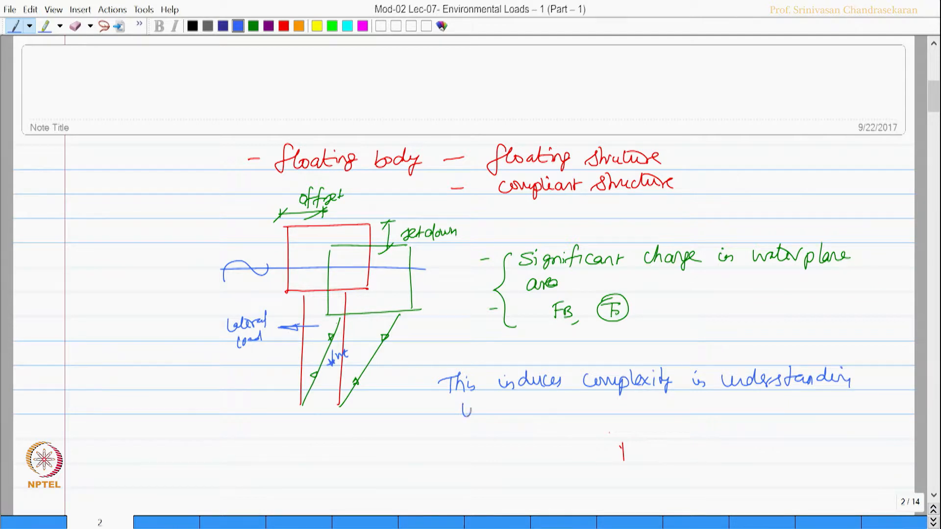
pyautogui.write('the vepanse')
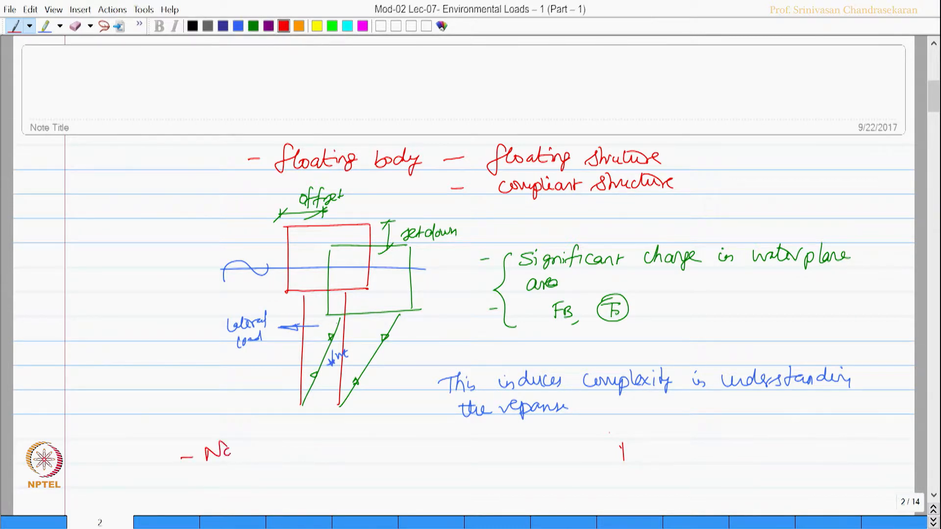
pyautogui.write('Not due /')
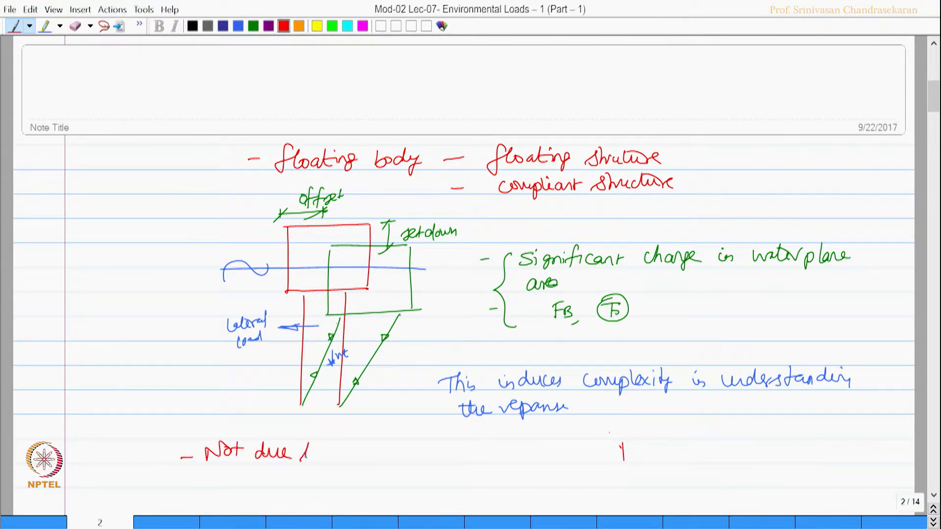
pyautogui.write('to')
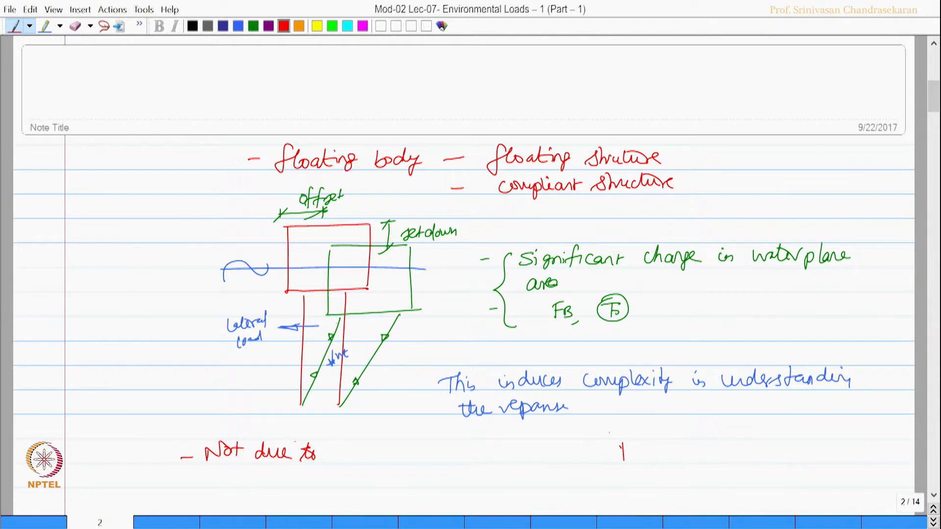
pyautogui.write('ma')
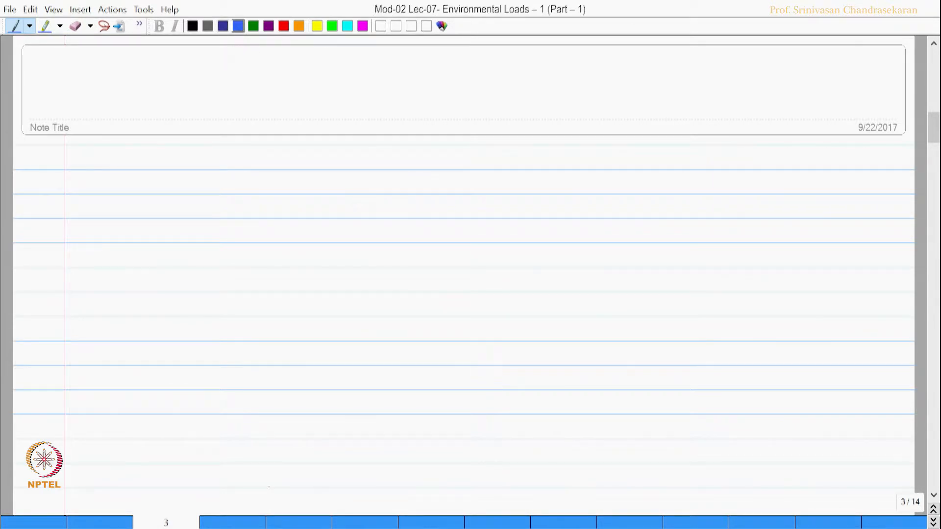
# - Handwrite the first load classes, including live loads and earthquake loads
pyautogui.moveTo(214, 159); pyautogui.dragTo(264, 162)
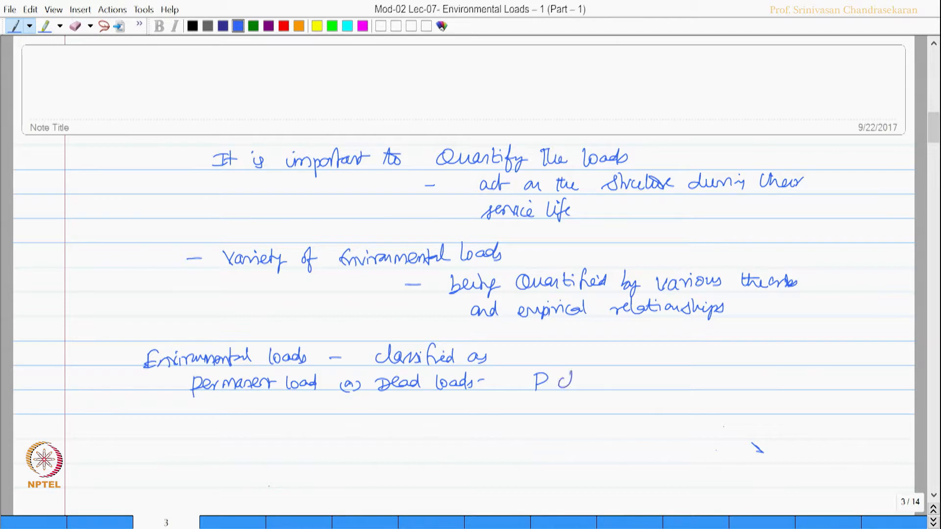
pyautogui.write('class loads')
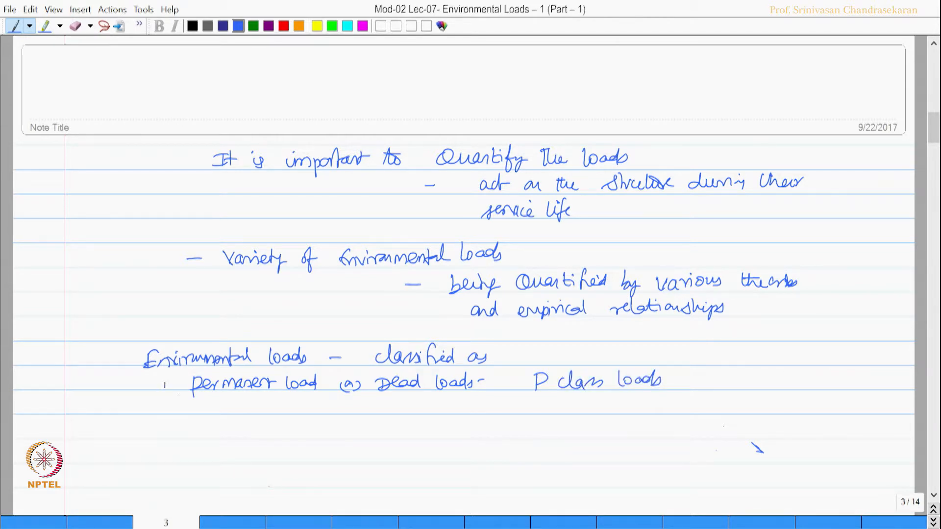
pyautogui.write('2) operating load (or) L')
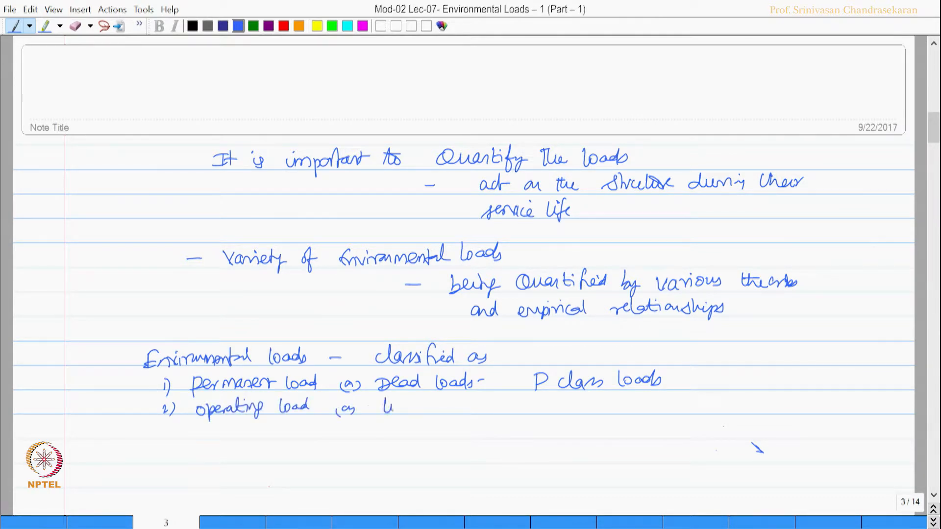
pyautogui.write('live loads - L class')
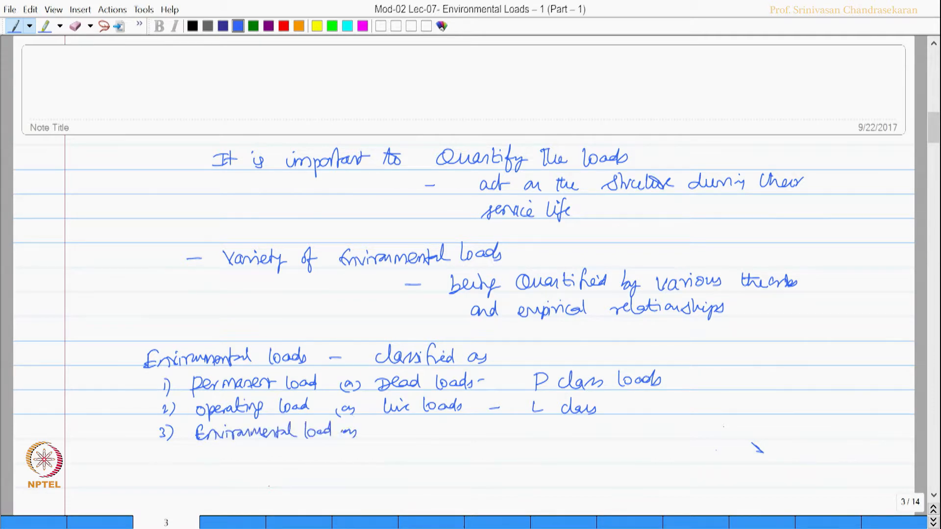
pyautogui.write('inclu')
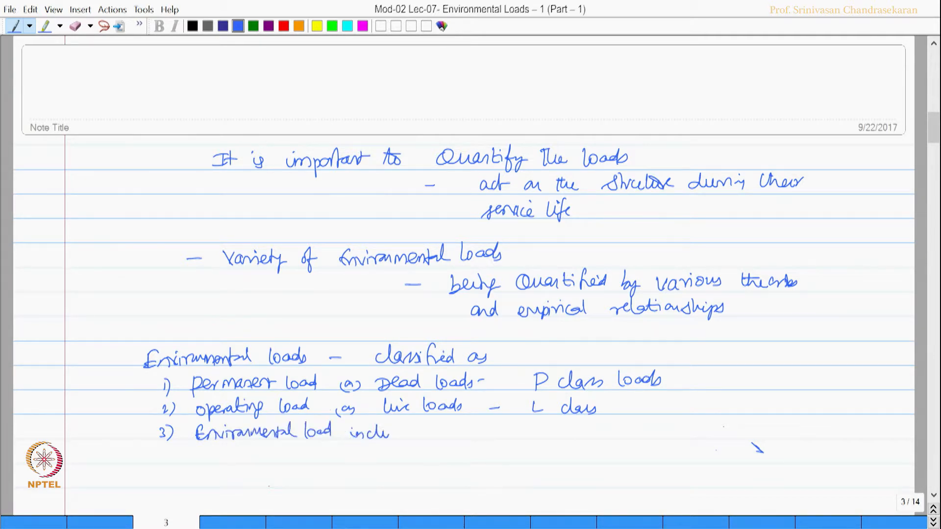
pyautogui.write('including Earthquat')
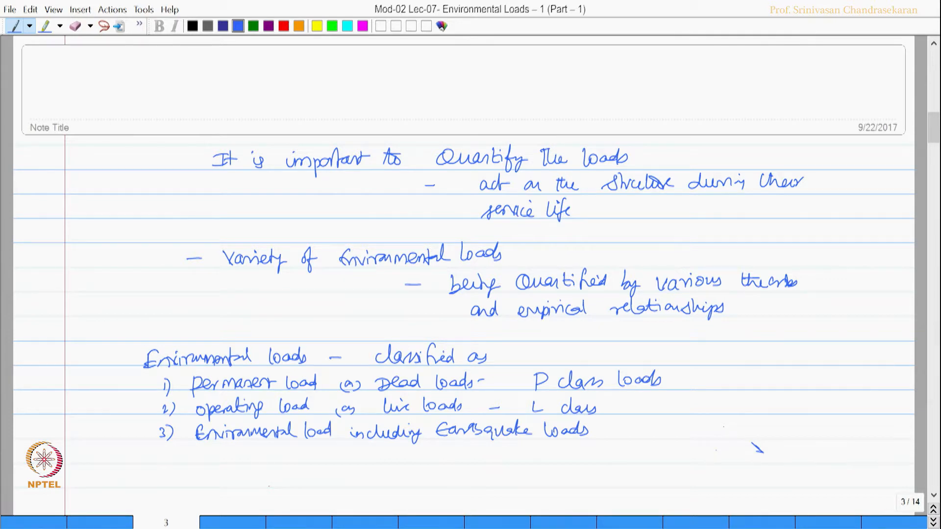
# - Add environmental, construction and installation, and accidental loads to the list
pyautogui.write('- E class')
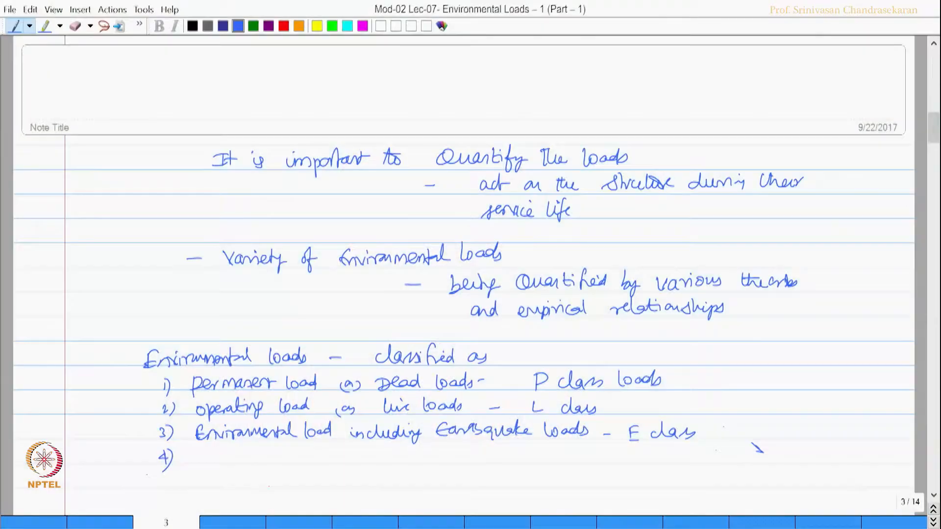
pyautogui.write('Construction & Tr')
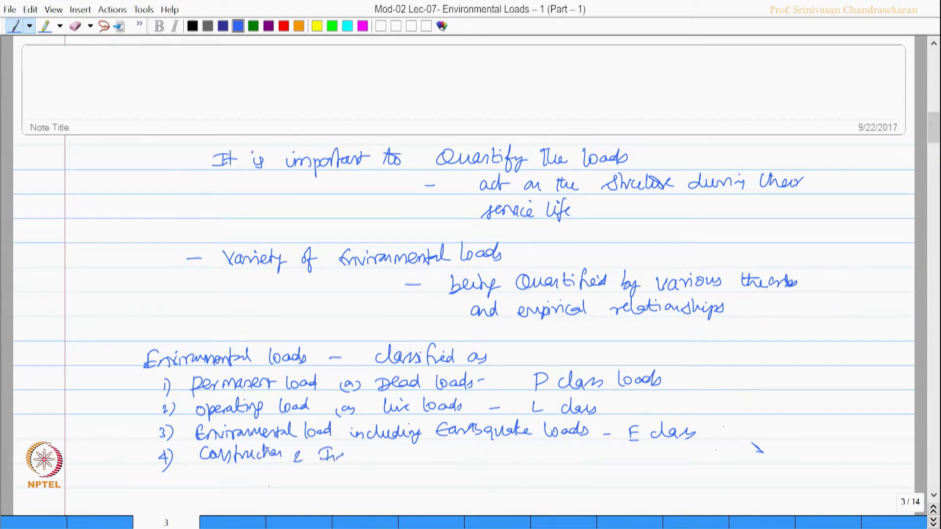
pyautogui.write('Installation loads')
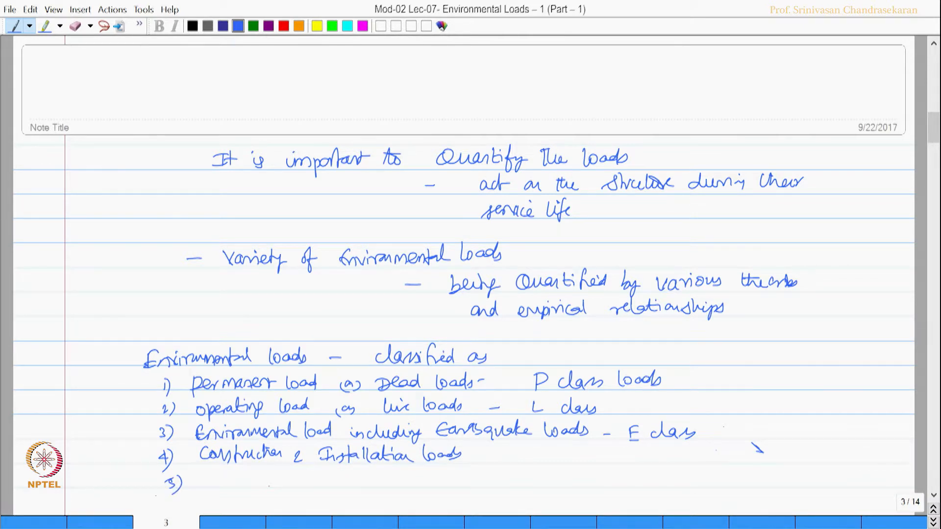
pyautogui.write('Accidental loads')
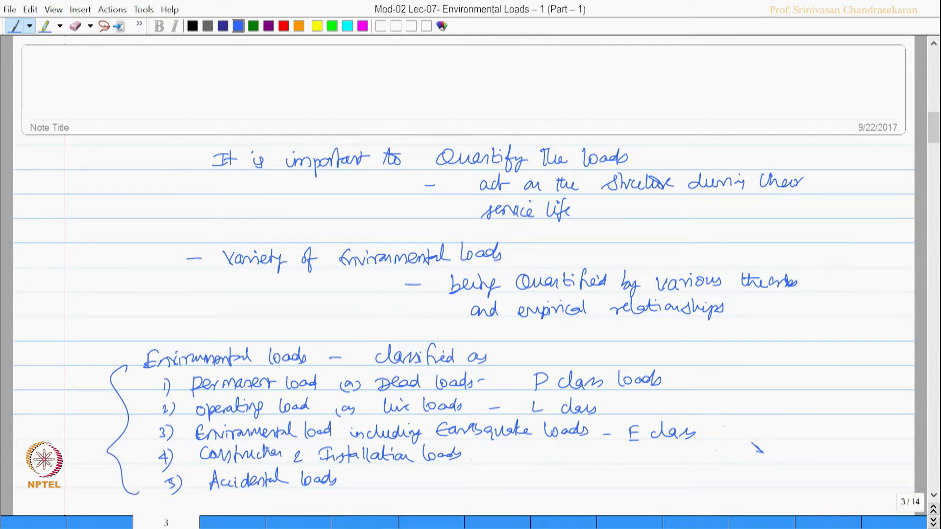
# - Add a green citation to Srinivasan Chandrasekaran (2015), Adv. M..
pyautogui.write('Srinivasan chandra')
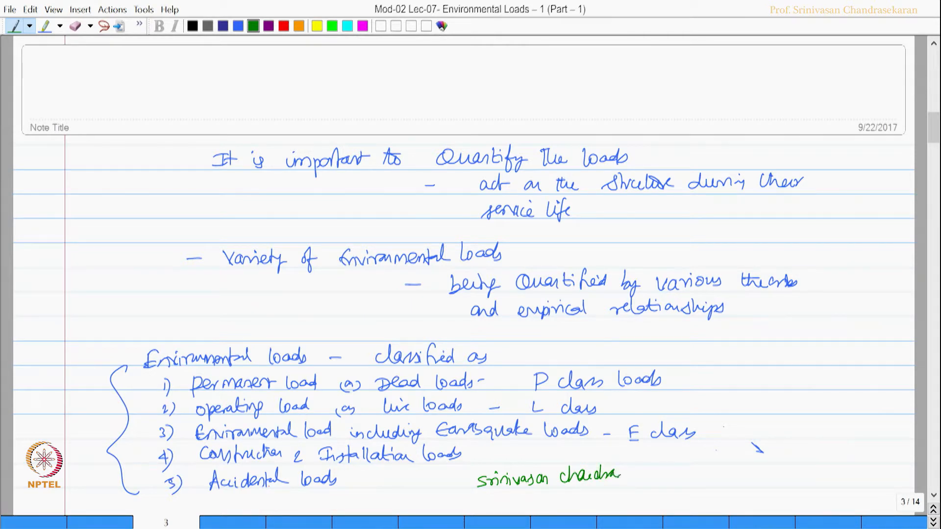
pyautogui.write('sekar')
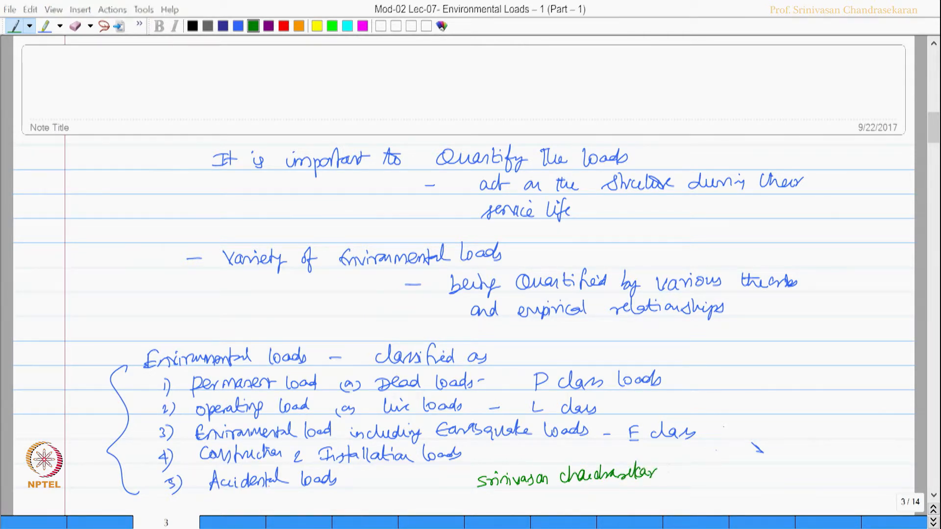
pyautogui.write('(2015)')
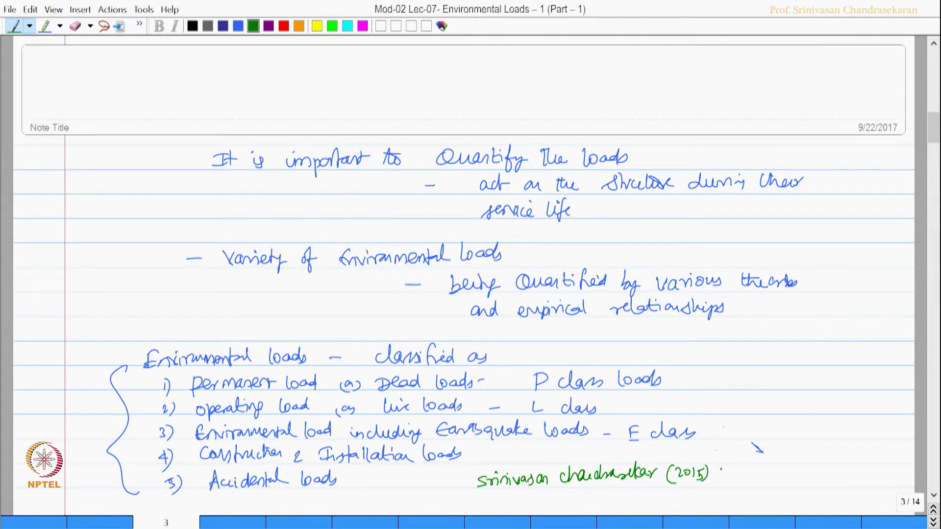
pyautogui.write('Adv. M')
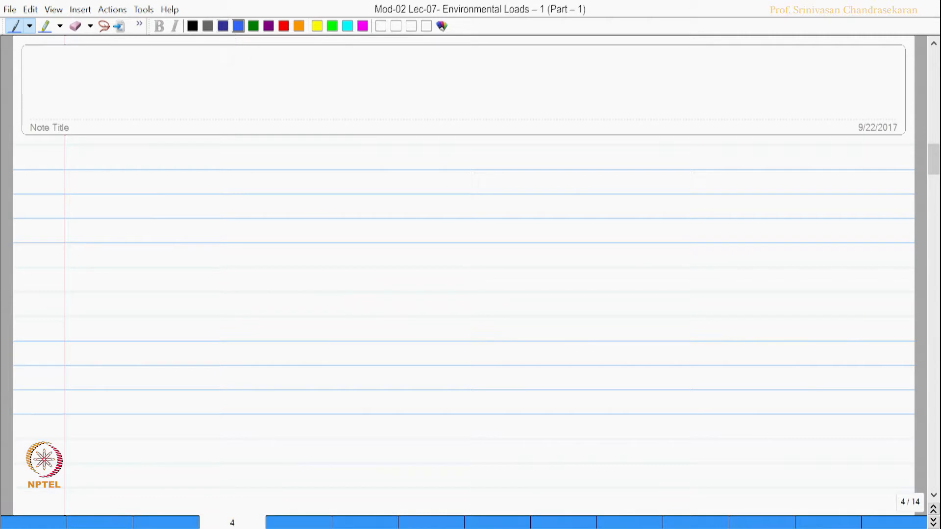
# - Write green notes on environmental loads with an earthquake example and 2013 WSD references
pyautogui.moveTo(198, 139); pyautogui.dragTo(360, 138)
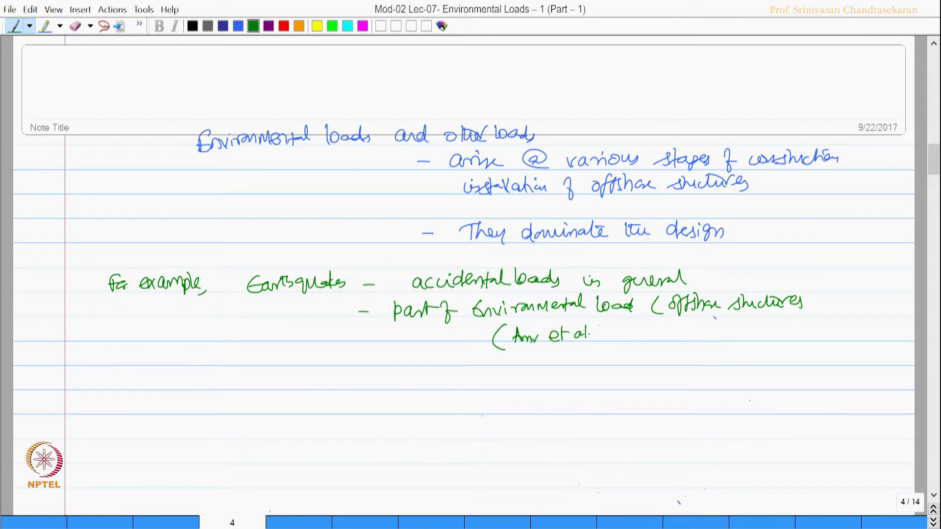
pyautogui.write('2013; API-RP')
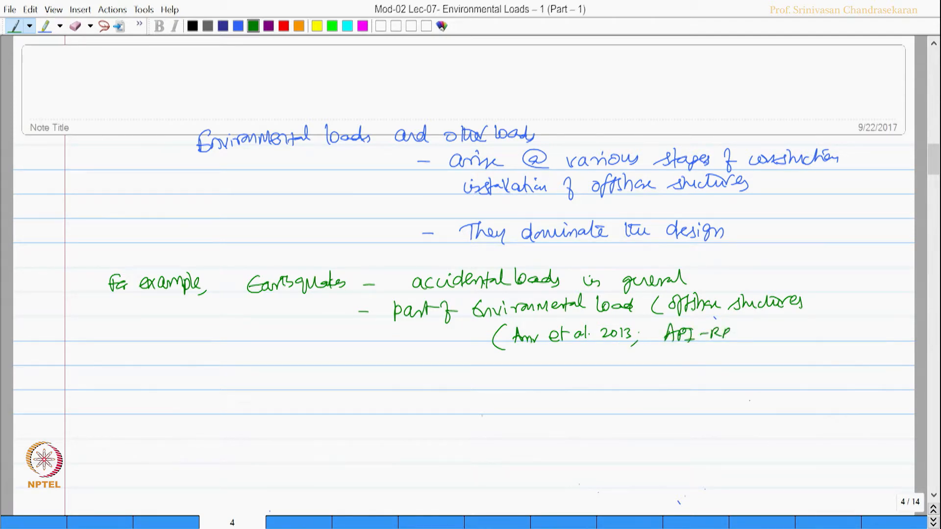
pyautogui.write('- WSD, 2005;')
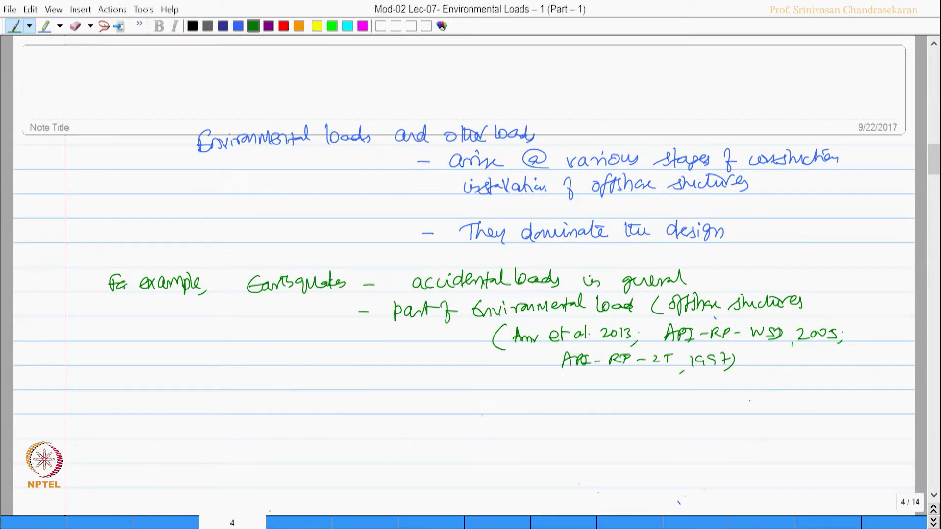
pyautogui.moveTo(238, 26)
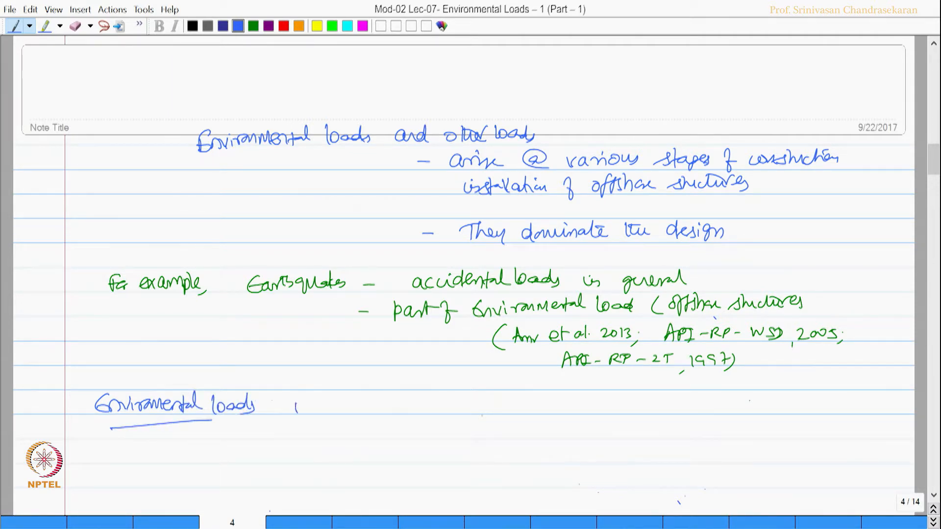
# - List wind, wave, current, tides, earthquakes, temperature, ice and seabed movement as environmental loads
pyautogui.write('include wind lo')
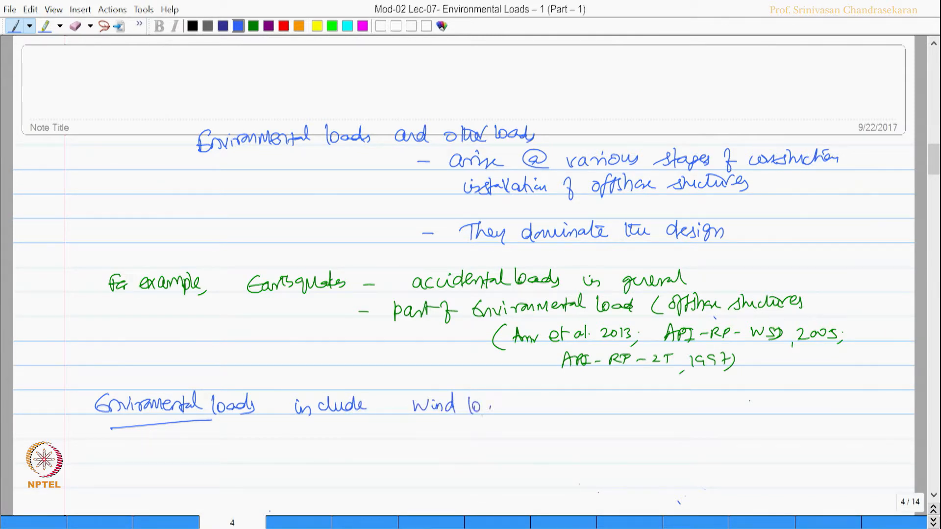
pyautogui.write('ad, wave load, current & tides,')
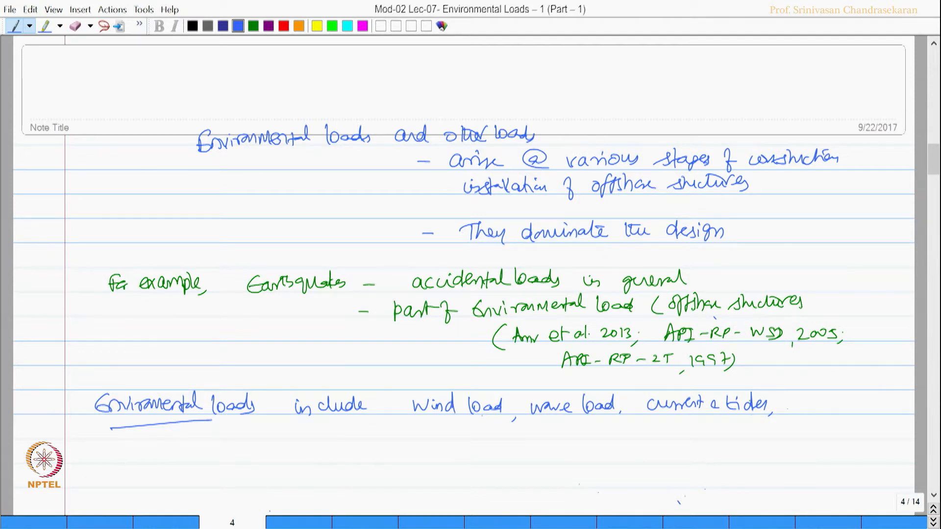
pyautogui.write('Earts')
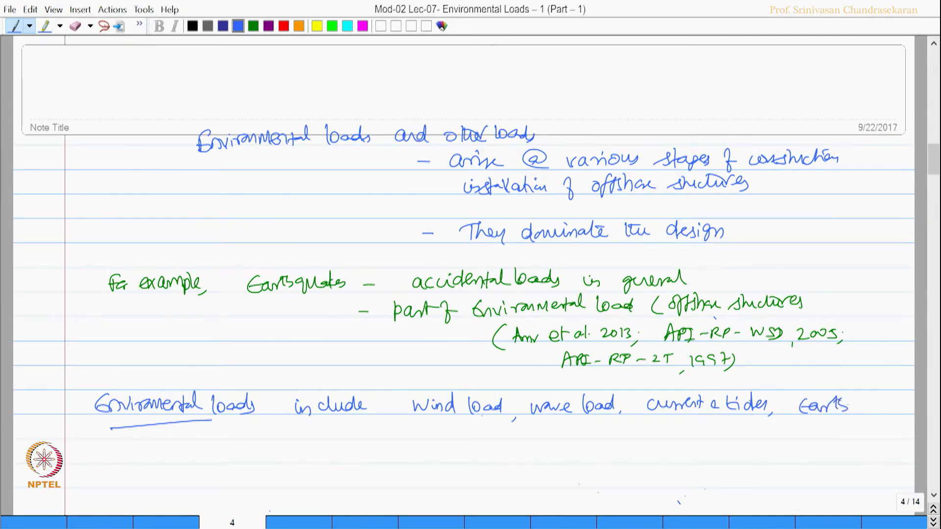
pyautogui.write('quake')
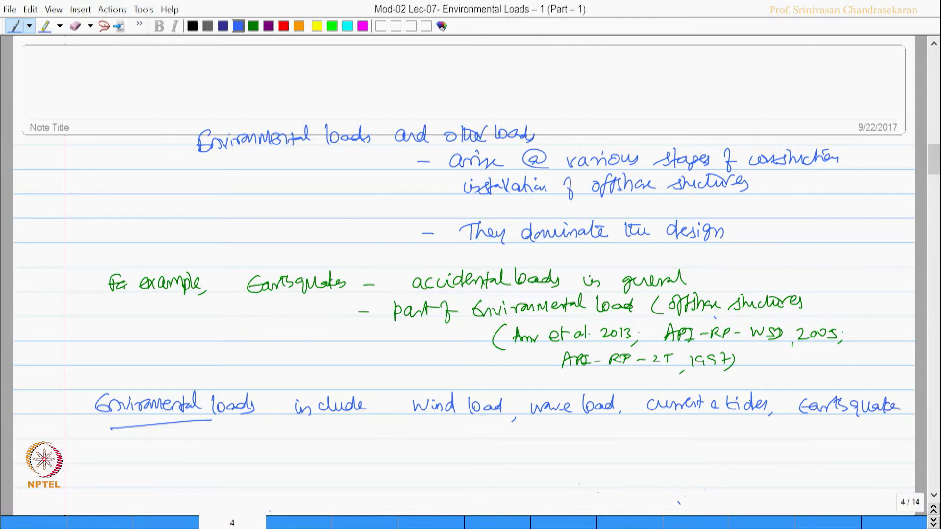
pyautogui.click(894, 408)
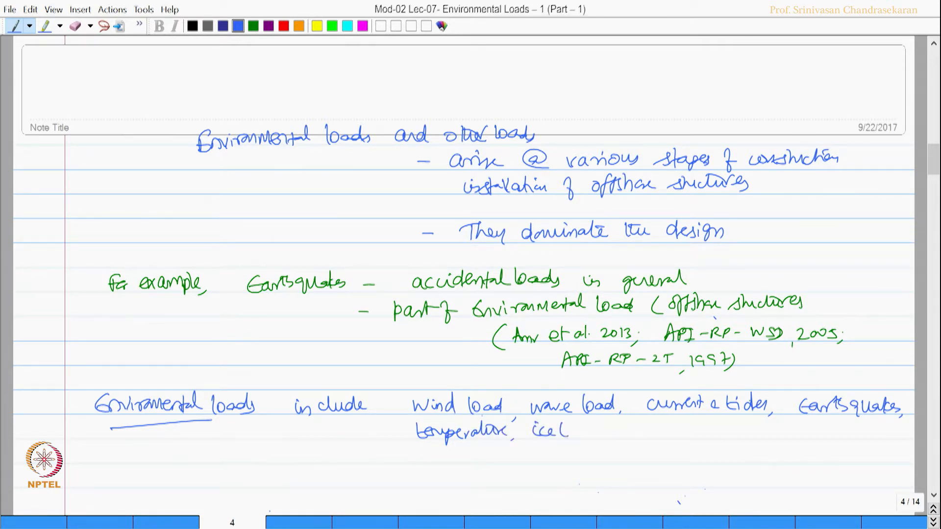
pyautogui.write('loads, seabed')
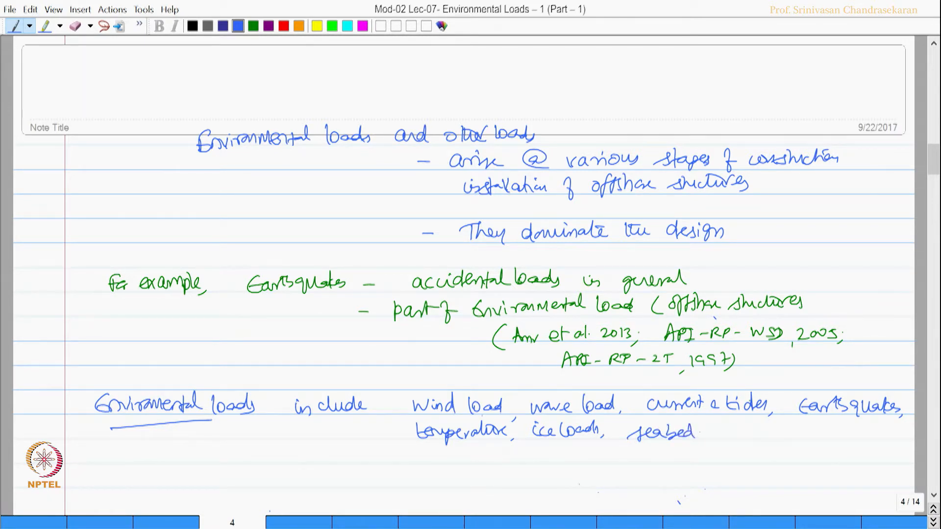
pyautogui.write('moven')
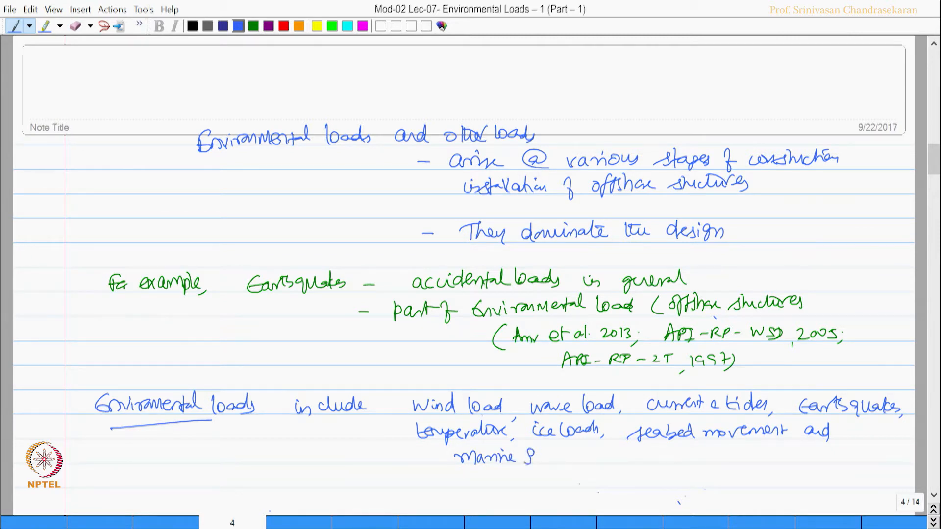
pyautogui.write('rowts')
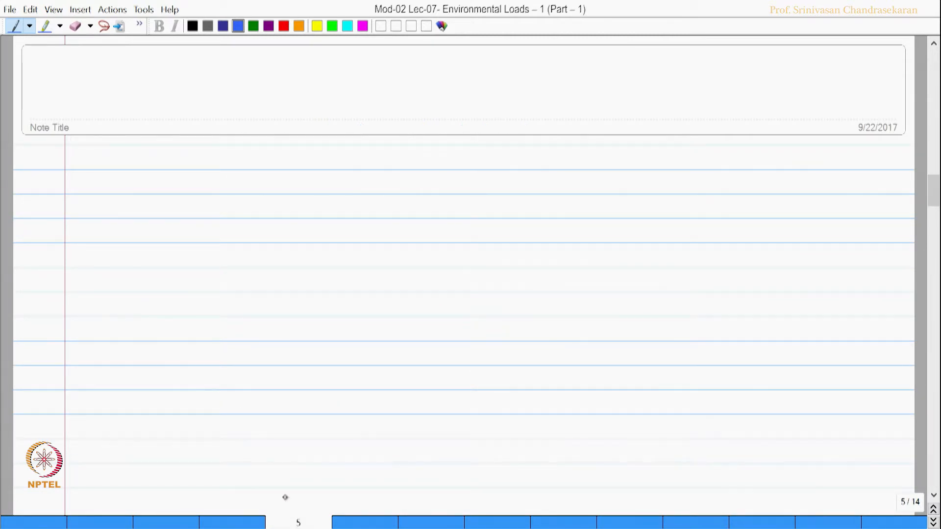
pyautogui.moveTo(173, 26)
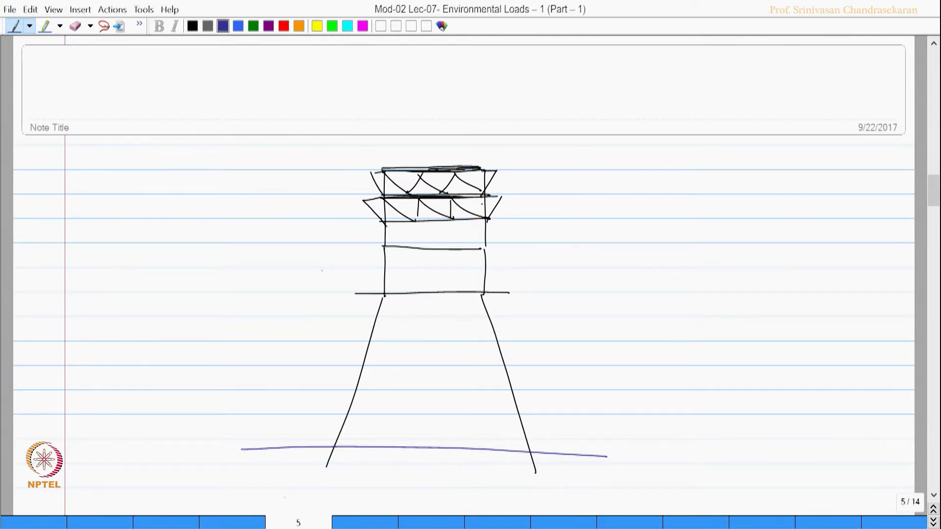
# - Draw the jacket platform on a seabed line and label the seabed and seismic loads
pyautogui.write('Seabed')
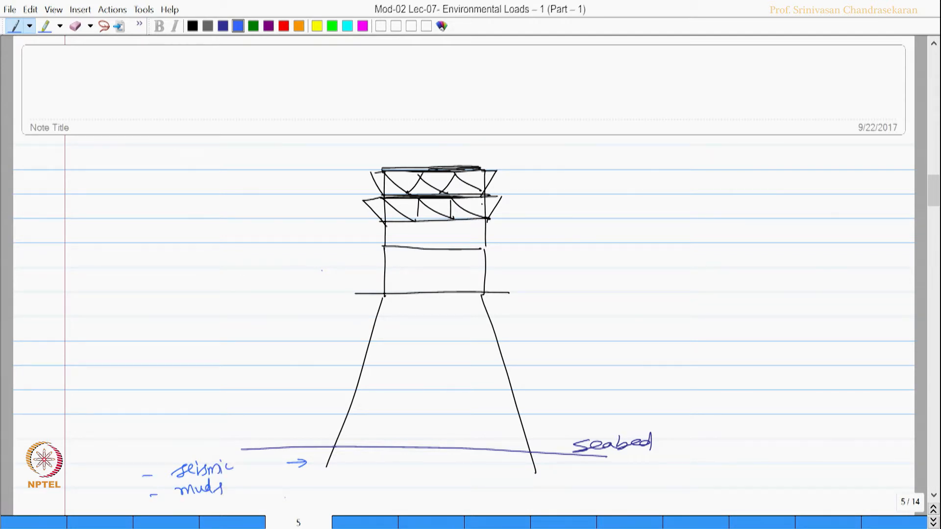
# - Label installation, wave and current, and ice loads, and add a downward 'Gravity' arrow
pyautogui.write('lide')
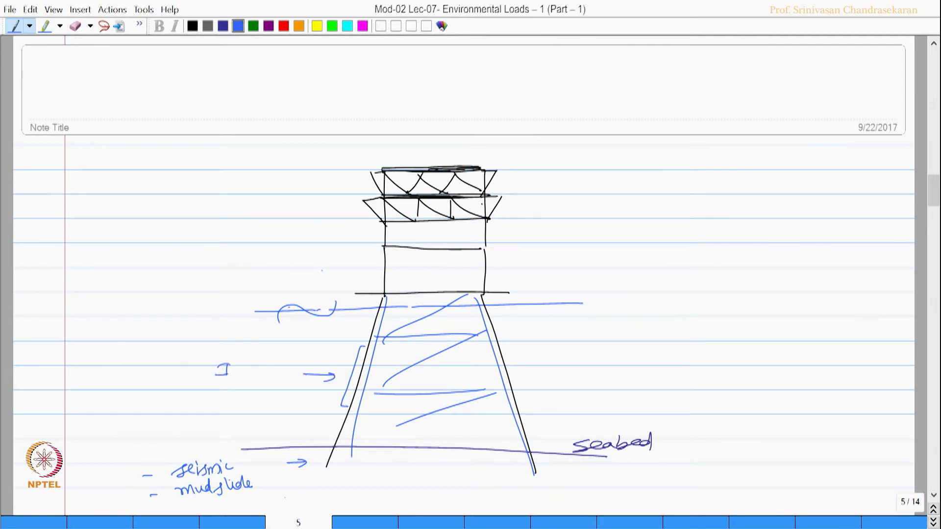
pyautogui.write('Installo')
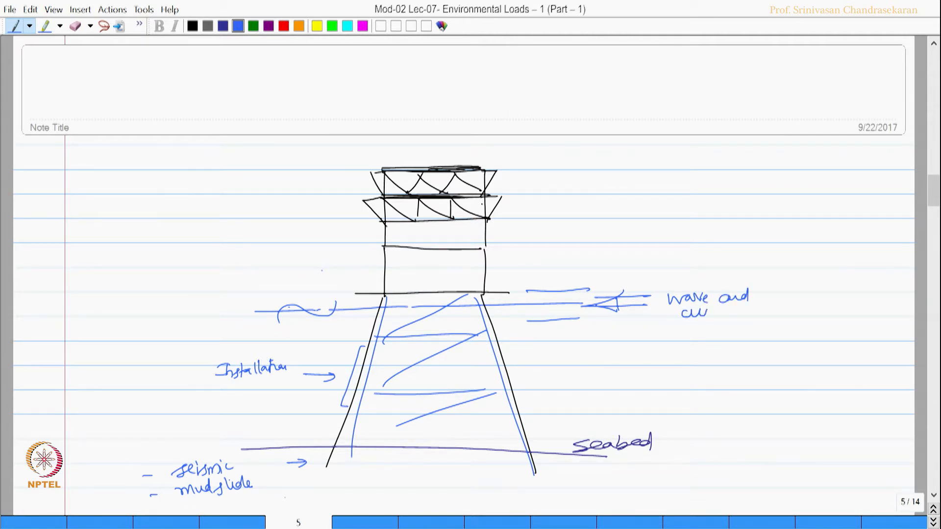
pyautogui.write('rrent')
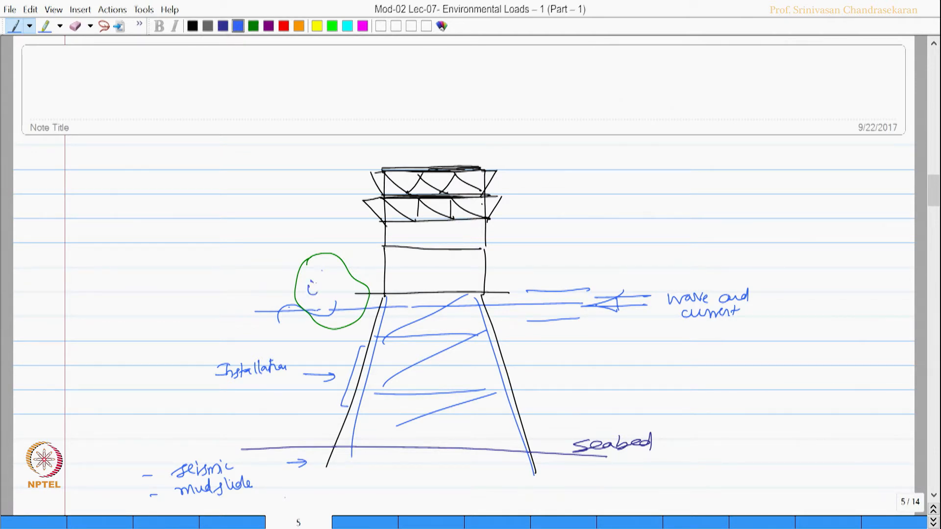
pyautogui.write('ce')
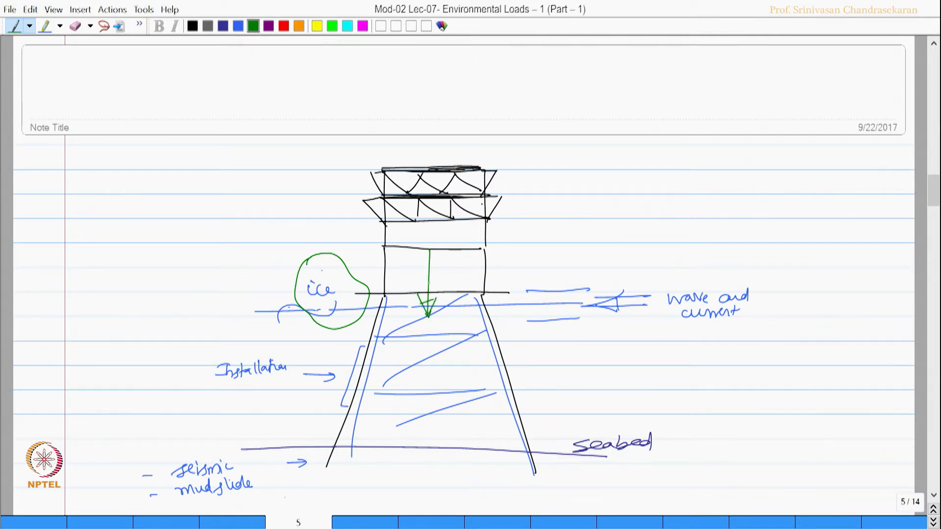
pyautogui.write('Gra')
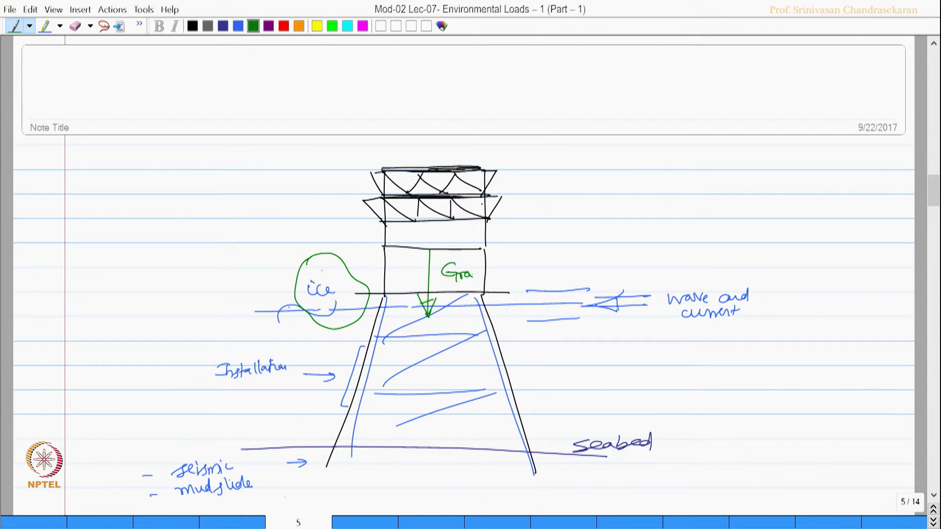
pyautogui.write('vity')
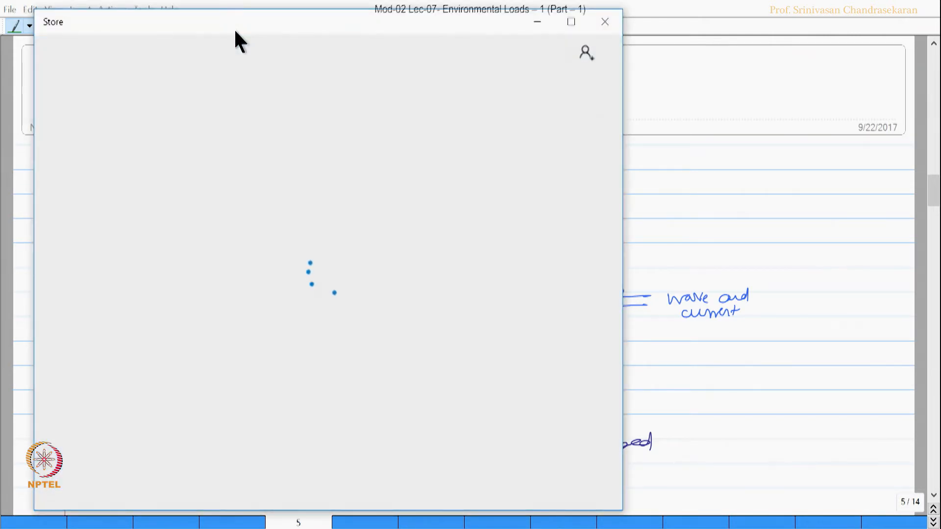
# - Dismiss the Store window that popped up over the page
pyautogui.click(604, 22)
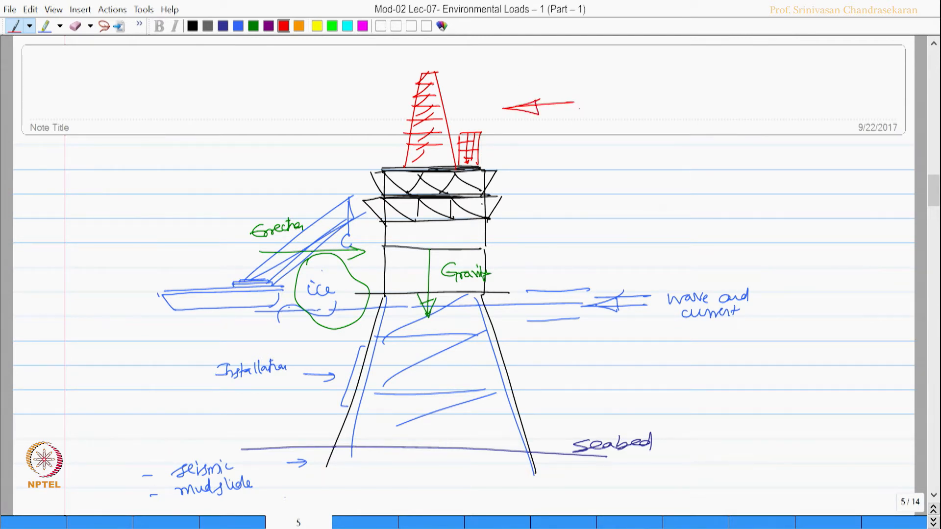
# - Label the arrow 'Wind', add a ship marked 'Impact', and scroll to page 6
pyautogui.write('Wind')
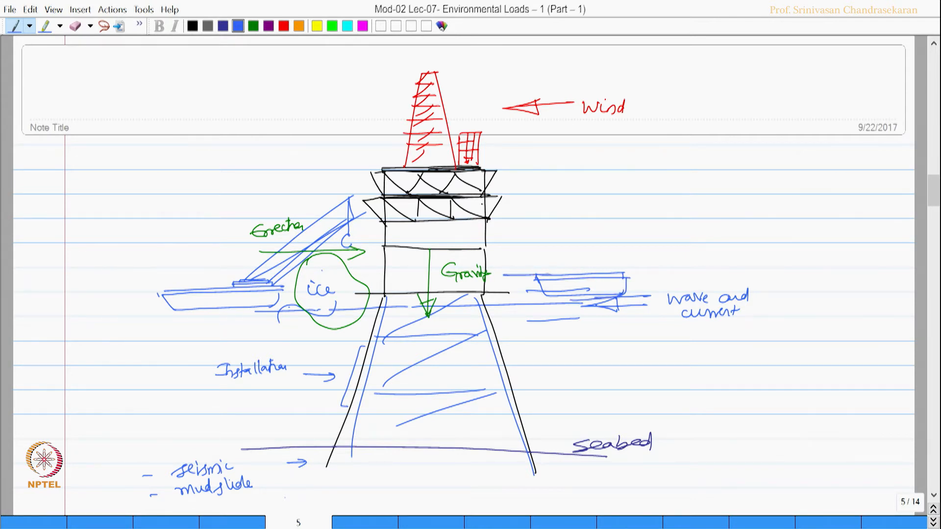
pyautogui.write('Impact')
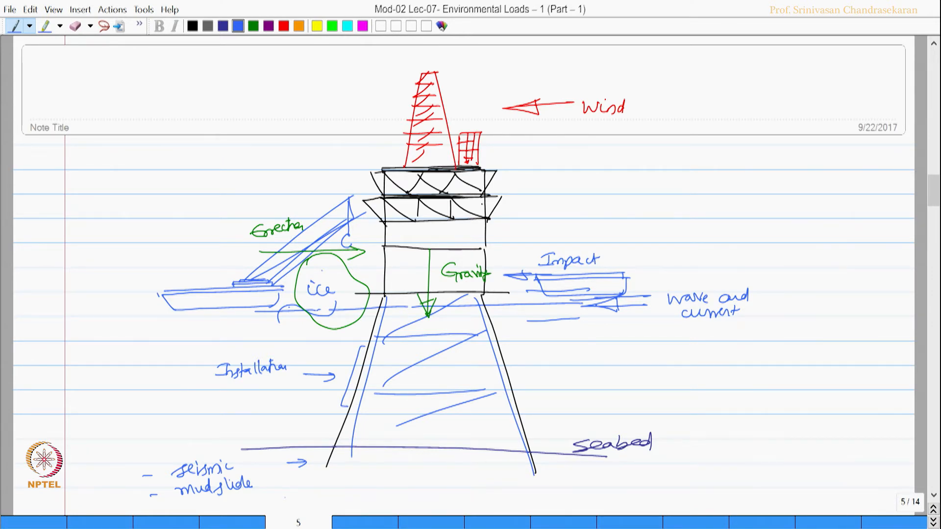
pyautogui.scroll(-3)
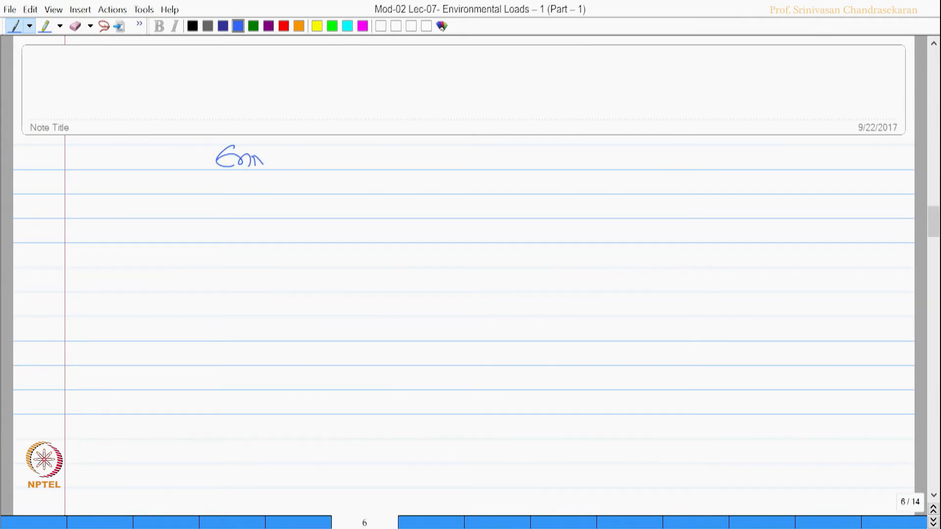
# - Handwrite 'Environmental loads' branching to 'Vary with space' and 'Vary with time', bracketed 'both'
pyautogui.moveTo(258, 158); pyautogui.dragTo(306, 158)
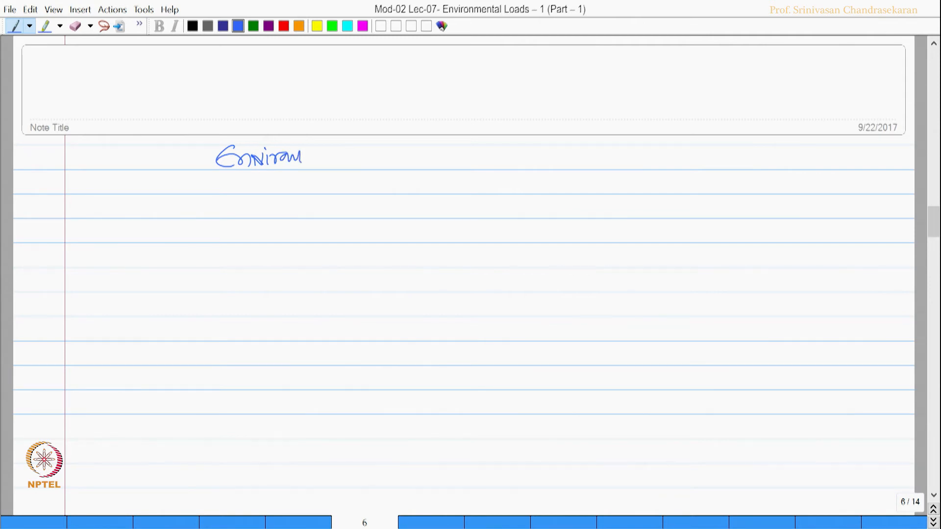
pyautogui.moveTo(294, 156); pyautogui.dragTo(345, 156)
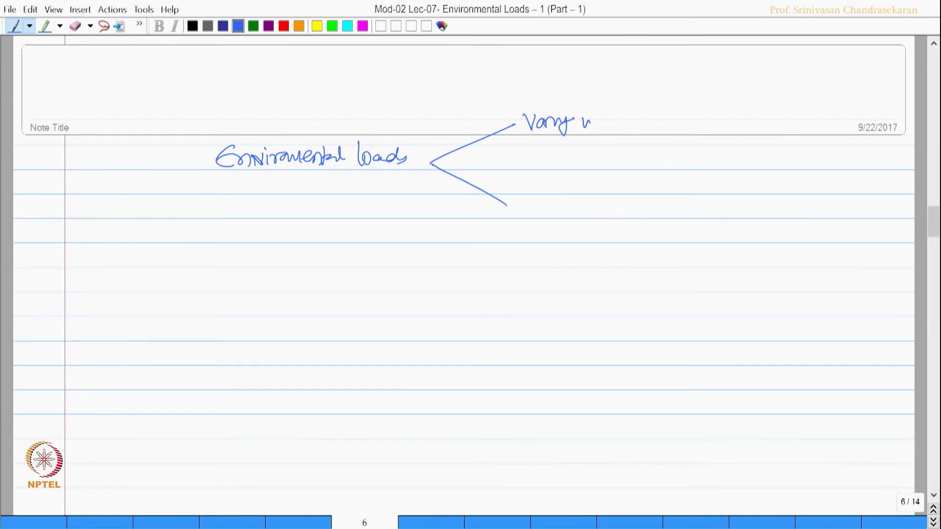
pyautogui.write('with space')
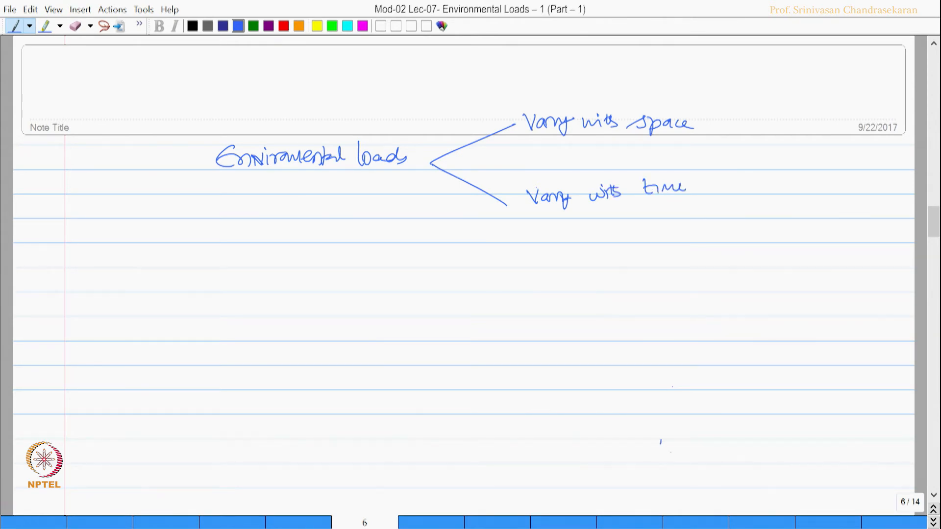
pyautogui.scroll(-3)
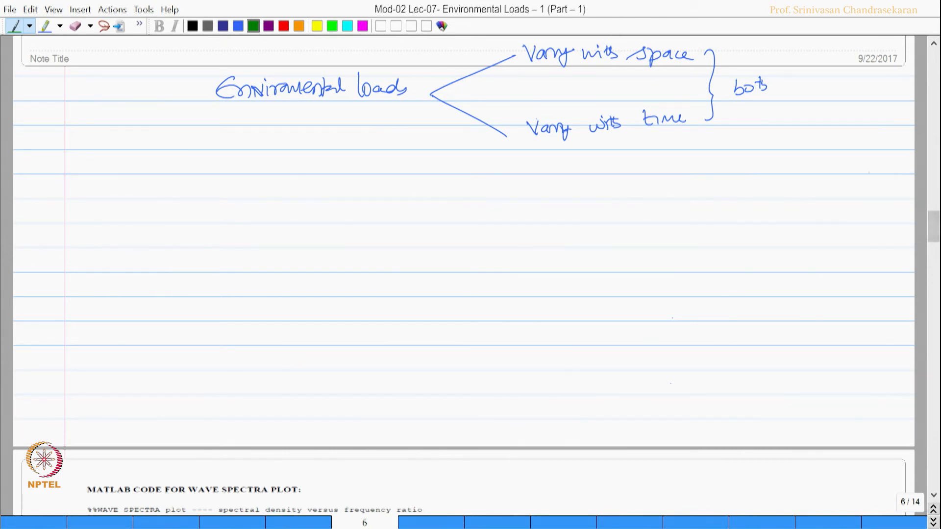
# - Write the green two-item list: physical phenomena and uncertainty, '(load factors) in the design'
pyautogui.scroll(3)
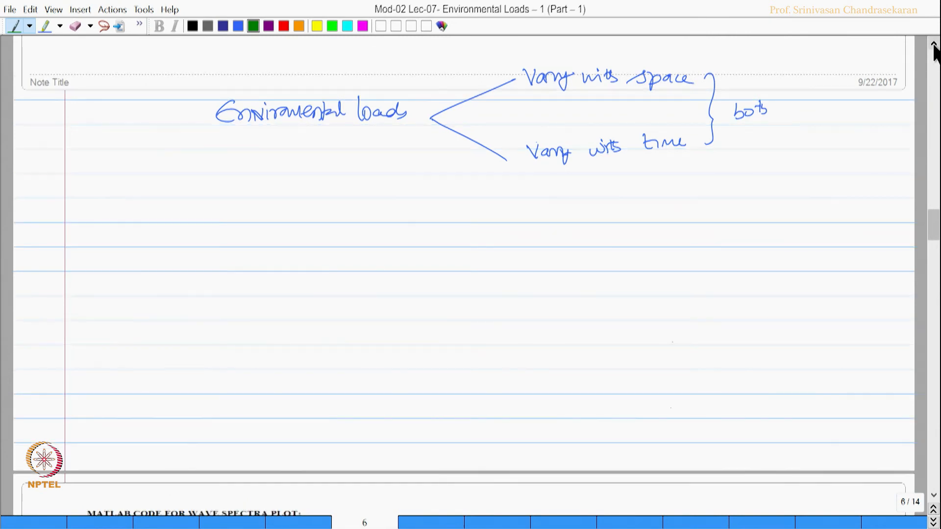
pyautogui.scroll(3)
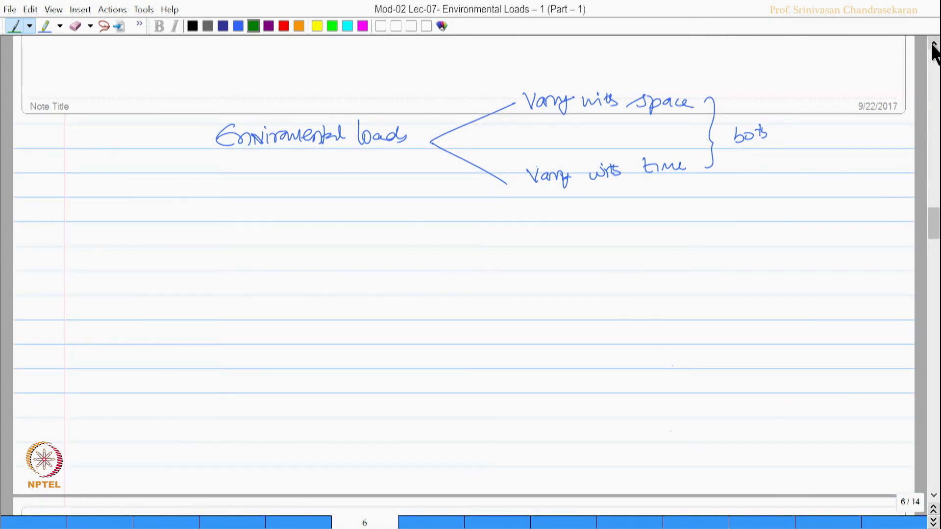
pyautogui.moveTo(174, 231); pyautogui.dragTo(228, 246)
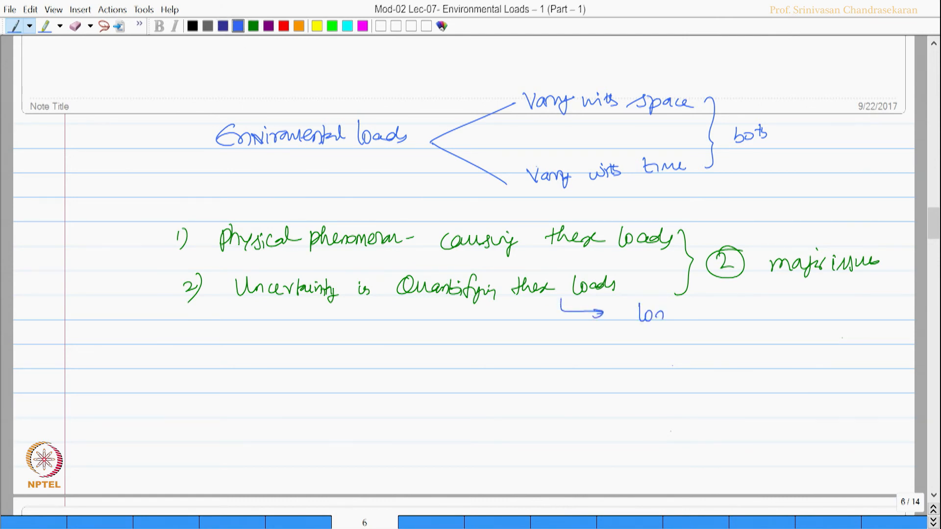
pyautogui.write("load fac'")
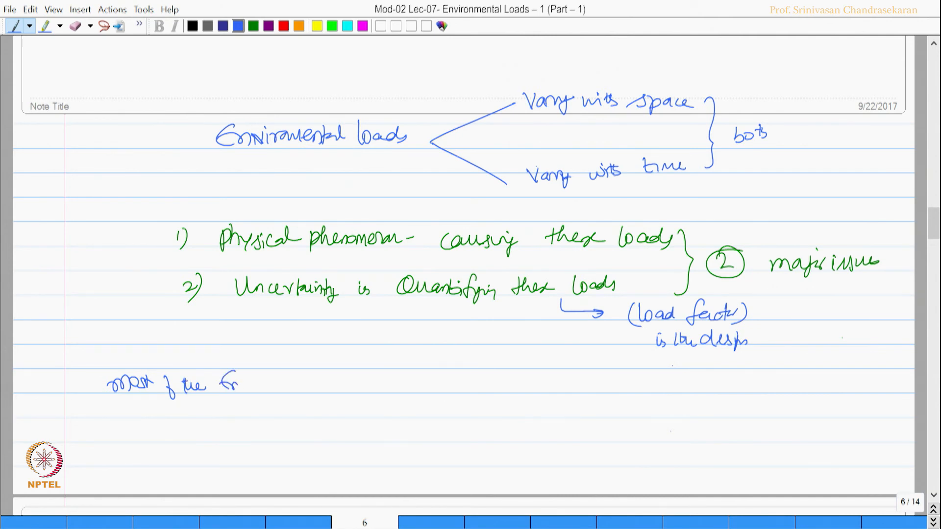
pyautogui.write('nvironmental loads- Vary')
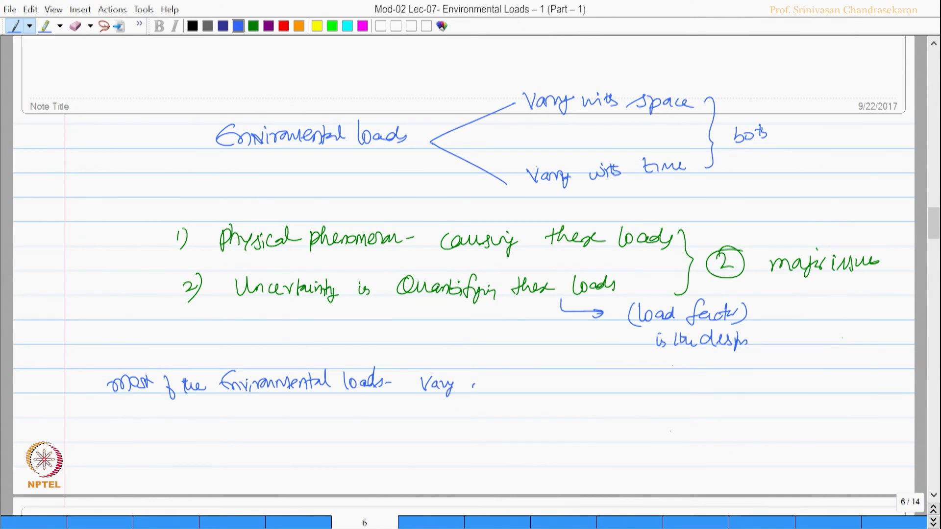
# - Note loads vary with time: macro-scale variations don't affect response, micro-scale ones do
pyautogui.write('with tim')
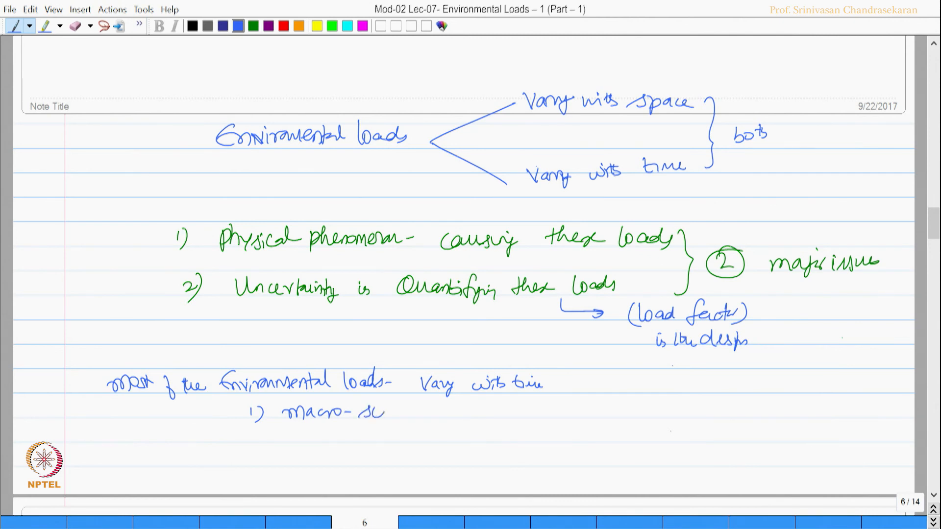
pyautogui.write('scale variations -')
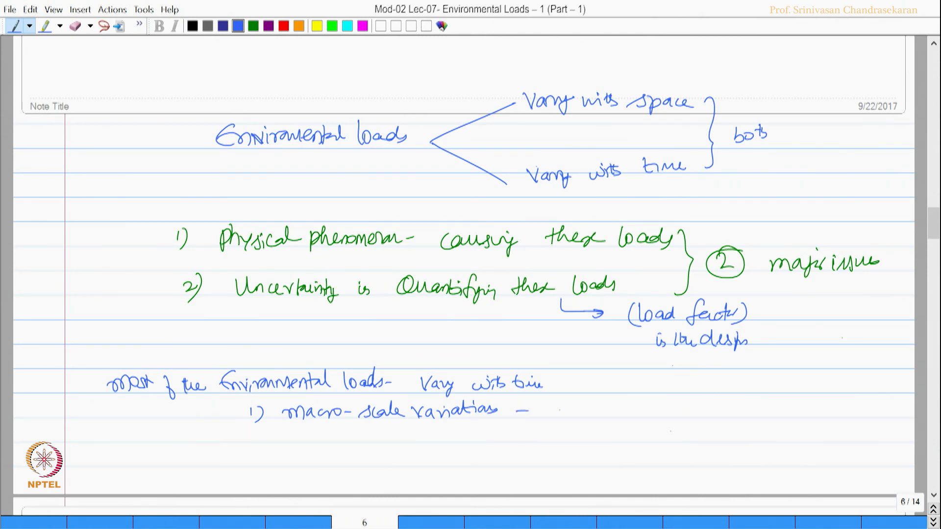
pyautogui.write('do not affect the response')
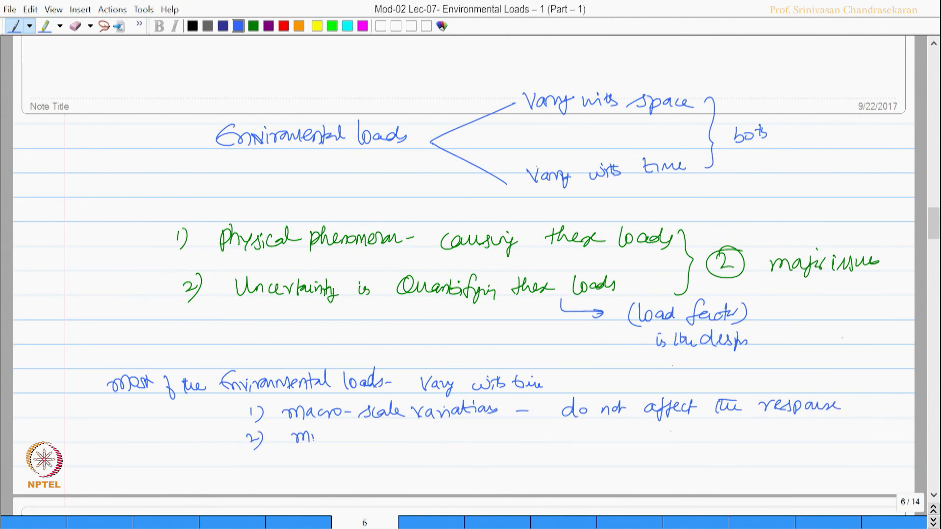
pyautogui.write('micro-scale variation - affects')
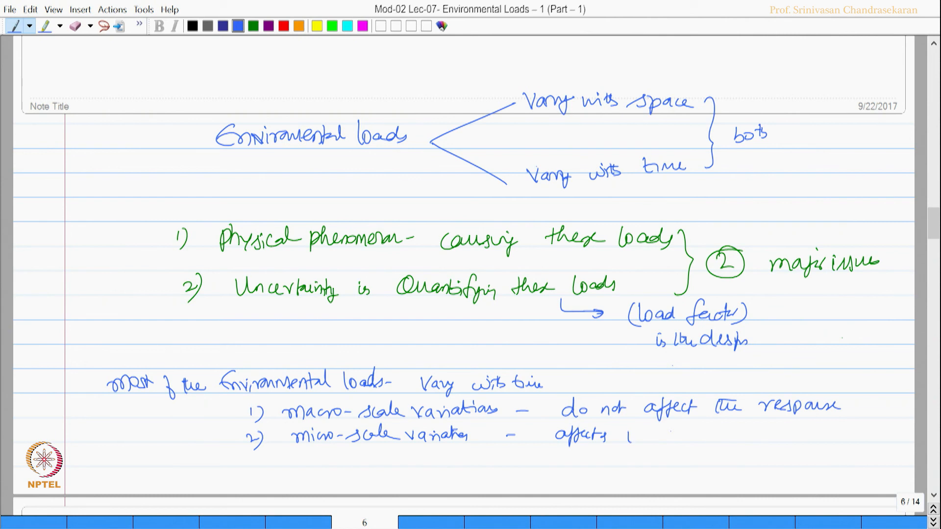
pyautogui.write('the resp')
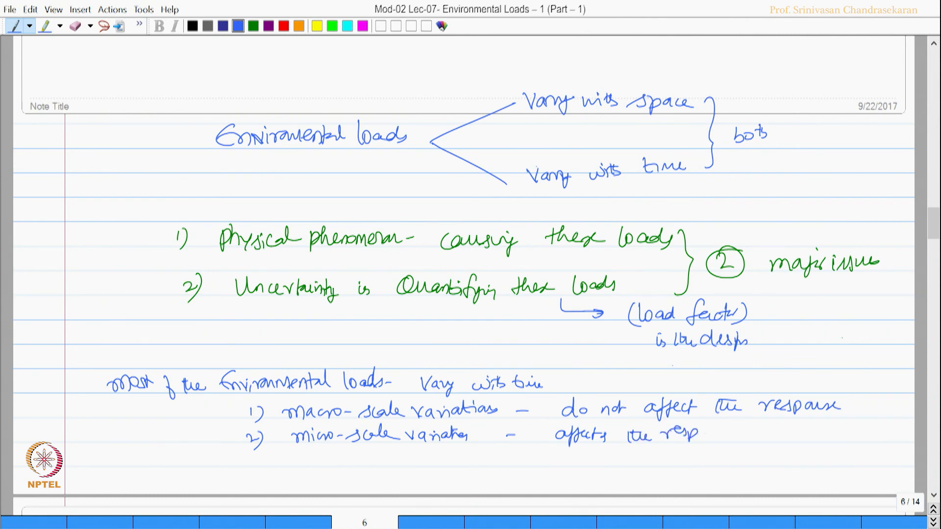